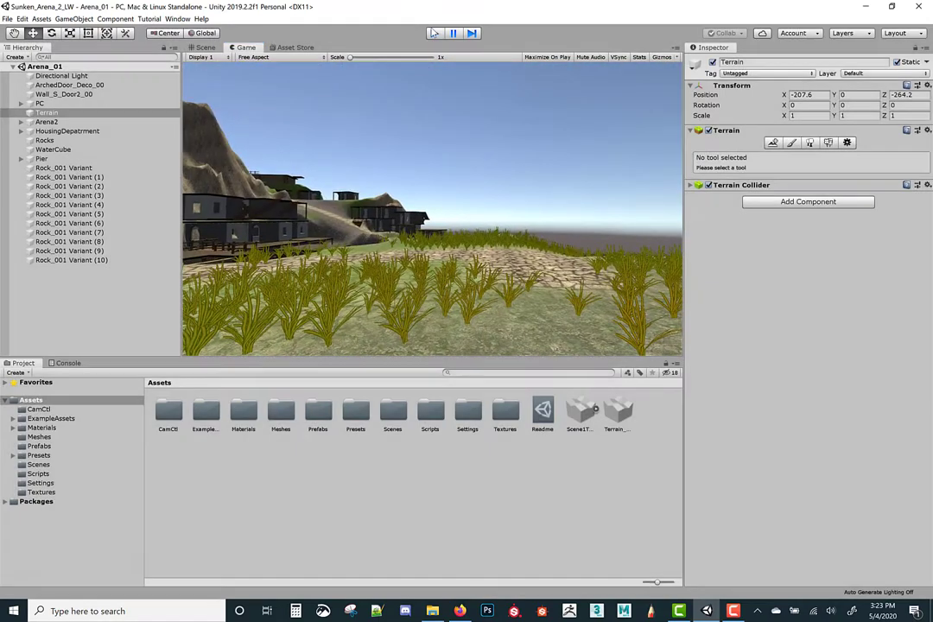
# Step: Return to the Scene view and browse the Meshes asset folder
pyautogui.click(205, 48)
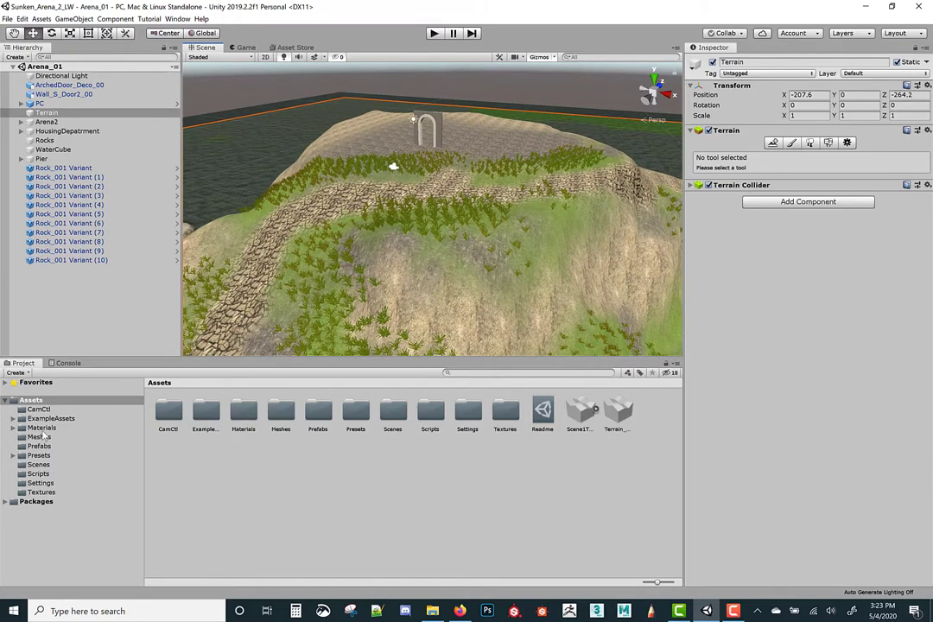
pyautogui.click(38, 436)
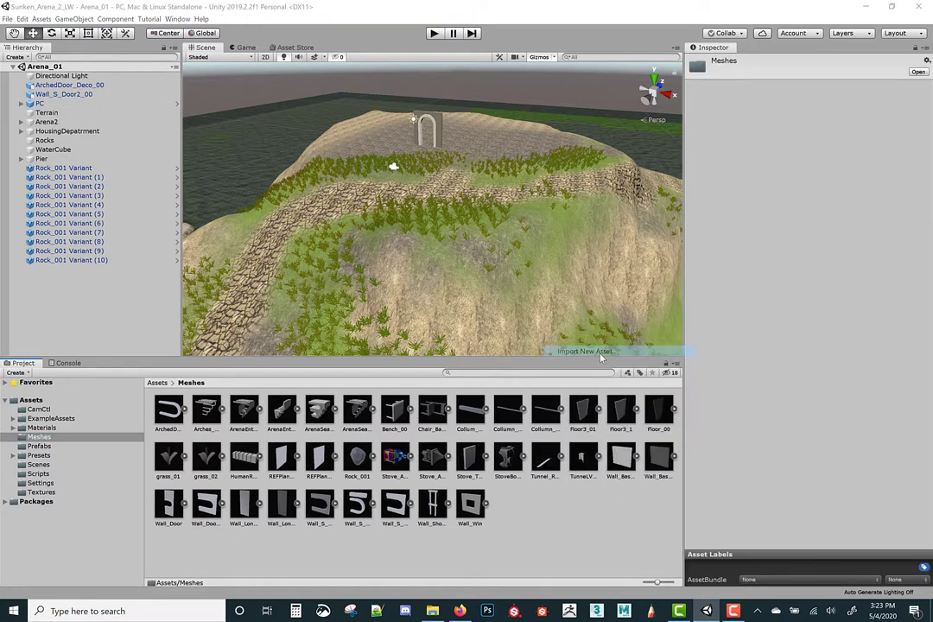
# Step: Import grass_03.FBX and grass_04.FBX from the 3ds Max export folder into Meshes
pyautogui.click(584, 350)
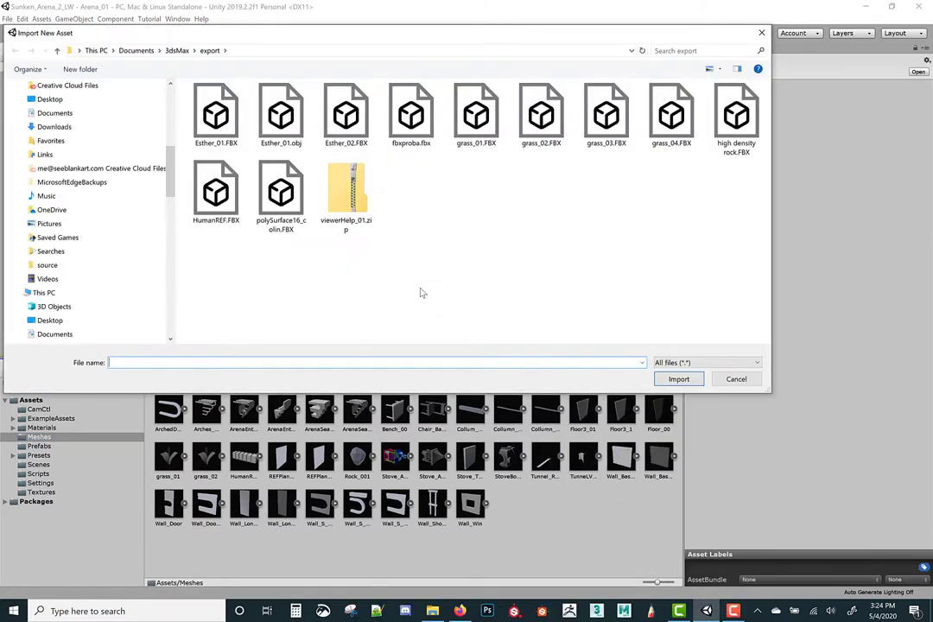
pyautogui.click(280, 112)
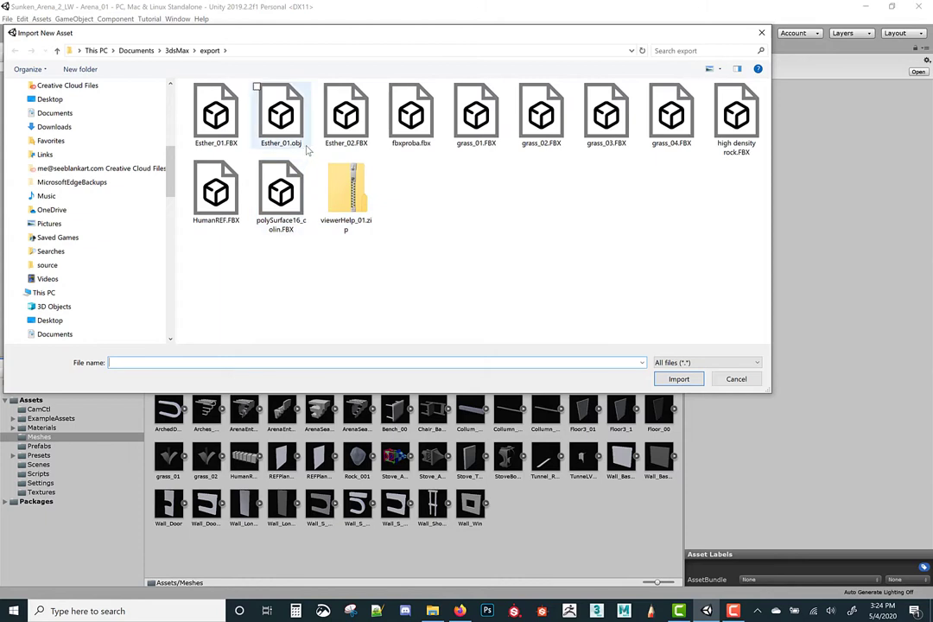
pyautogui.click(540, 116)
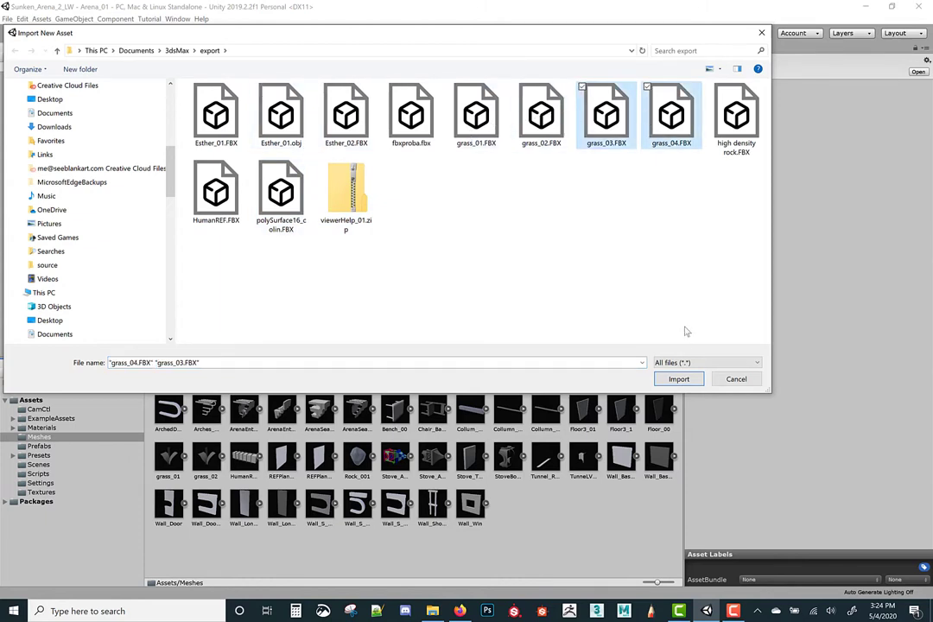
pyautogui.click(678, 378)
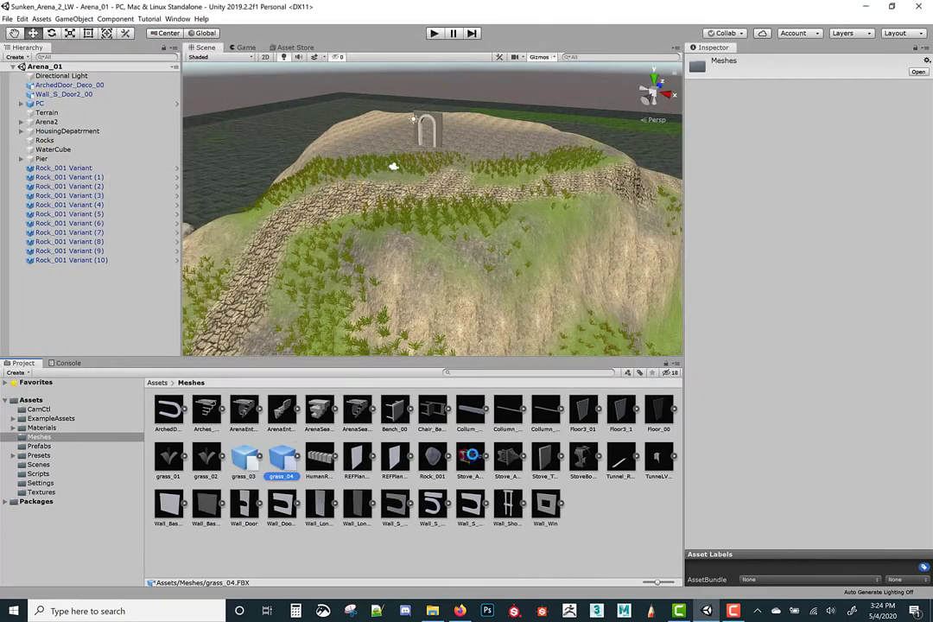
# Step: Preview the grass_03 and grass_04 models, then select the Terrain object
pyautogui.click(242, 459)
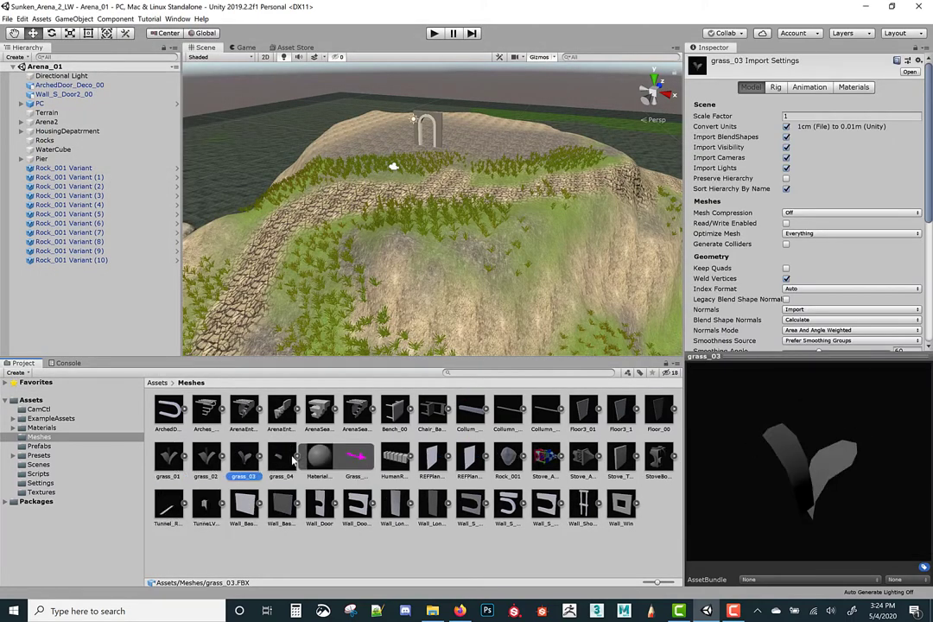
pyautogui.click(280, 457)
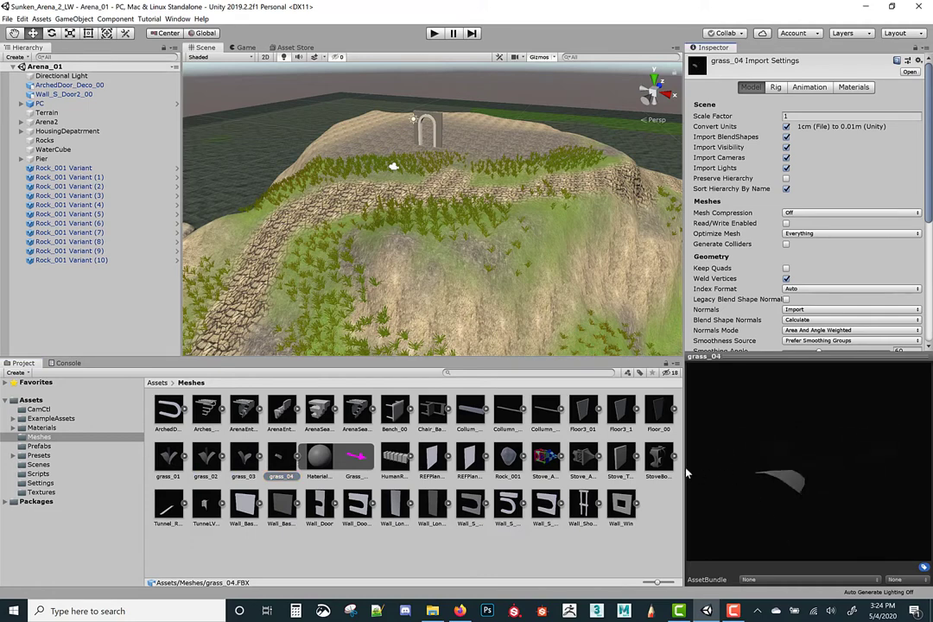
pyautogui.moveTo(896, 443)
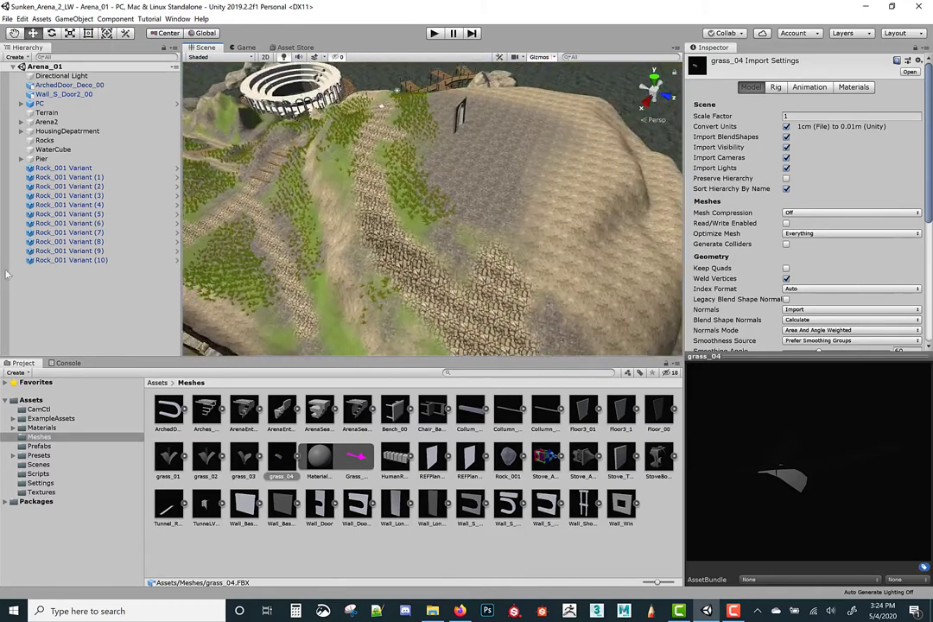
pyautogui.click(46, 112)
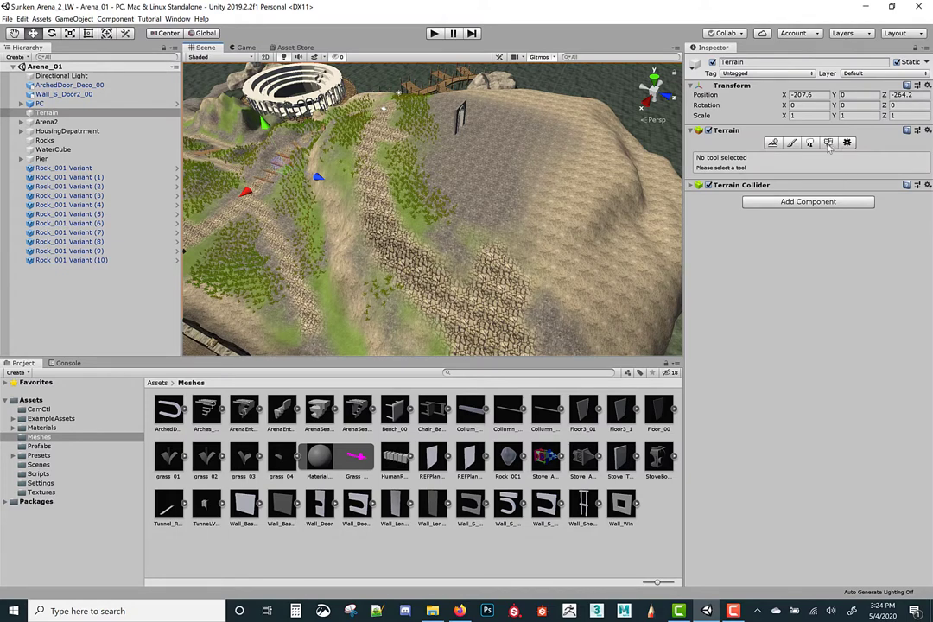
# Step: In Paint Details, remove the grass_02 detail and bring up Edit Details
pyautogui.click(827, 142)
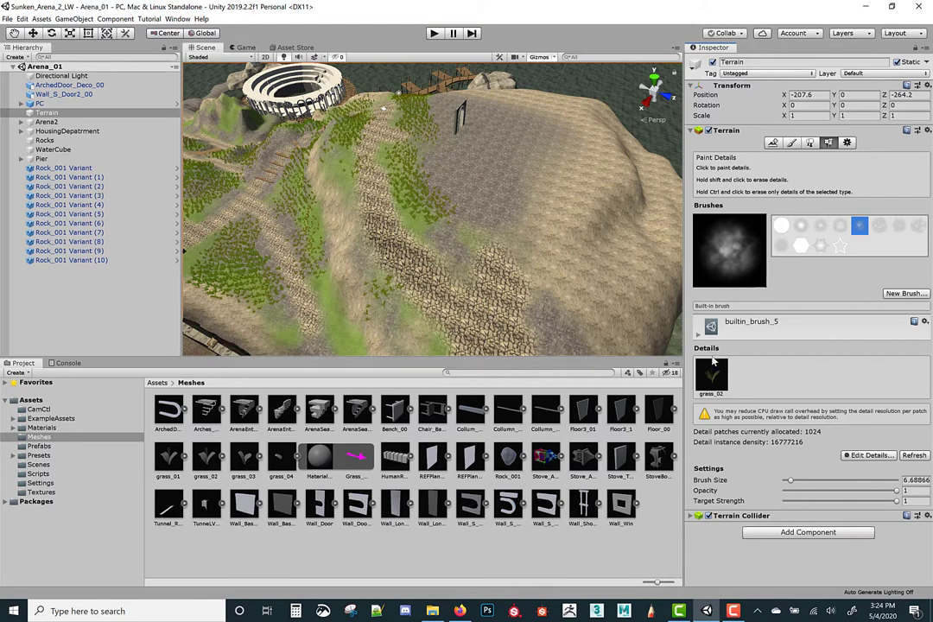
pyautogui.click(711, 376)
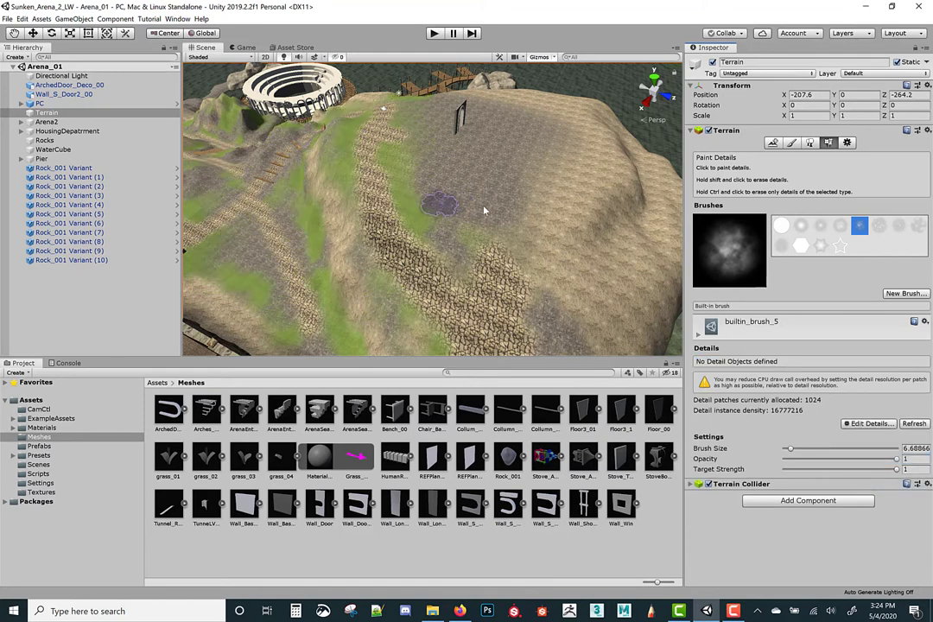
pyautogui.click(440, 204)
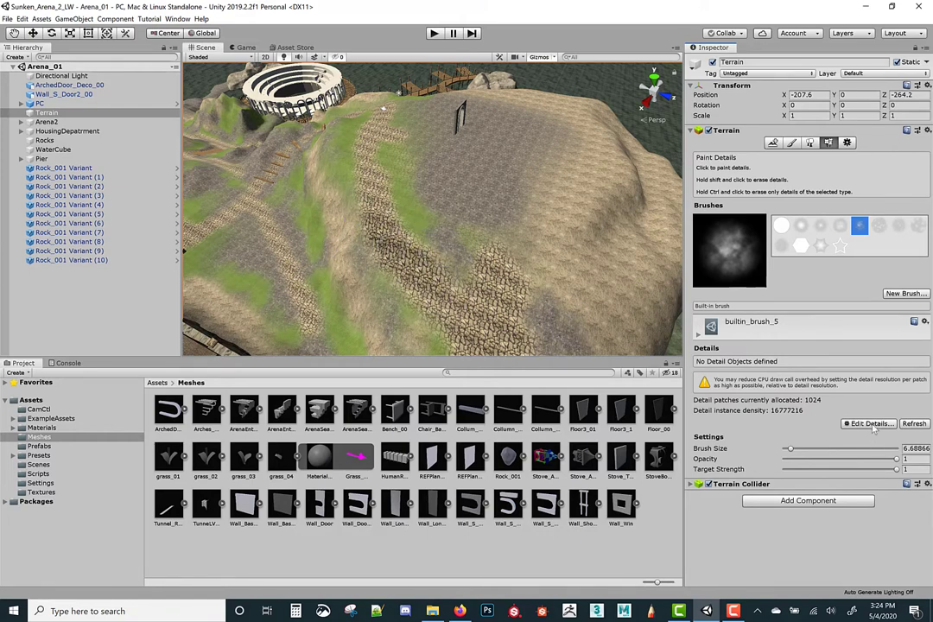
pyautogui.click(869, 424)
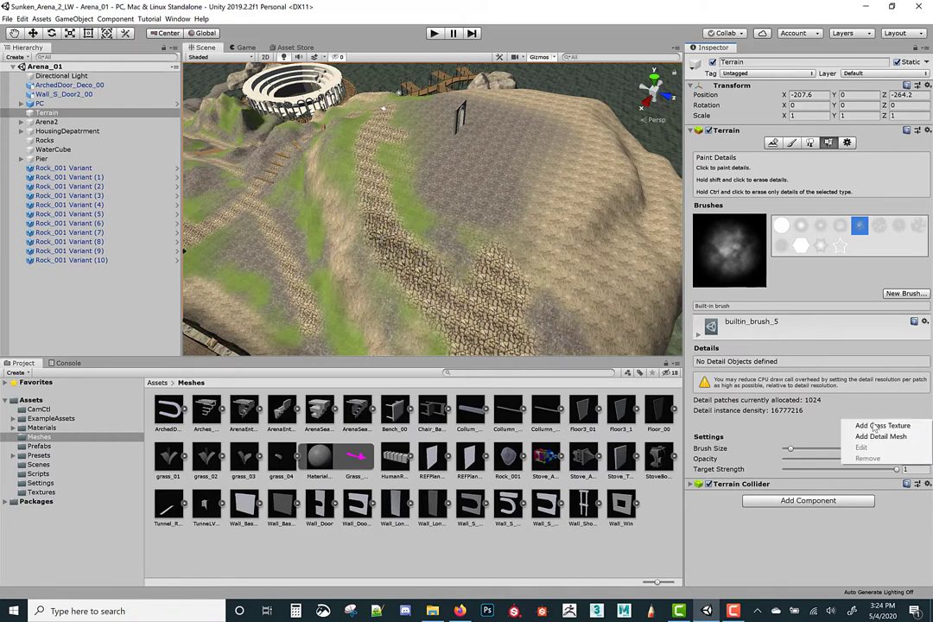
pyautogui.moveTo(880, 436)
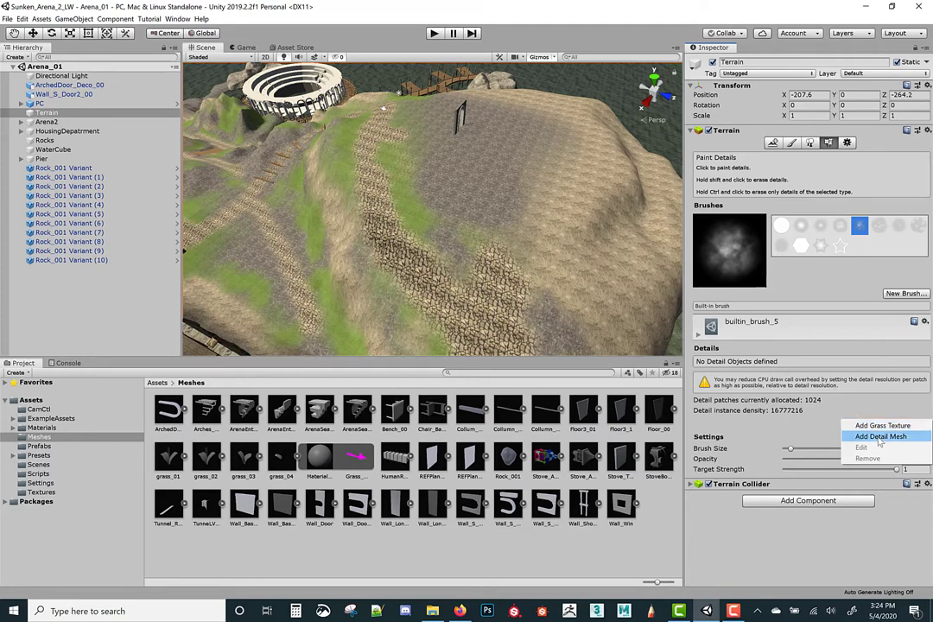
pyautogui.moveTo(882, 425)
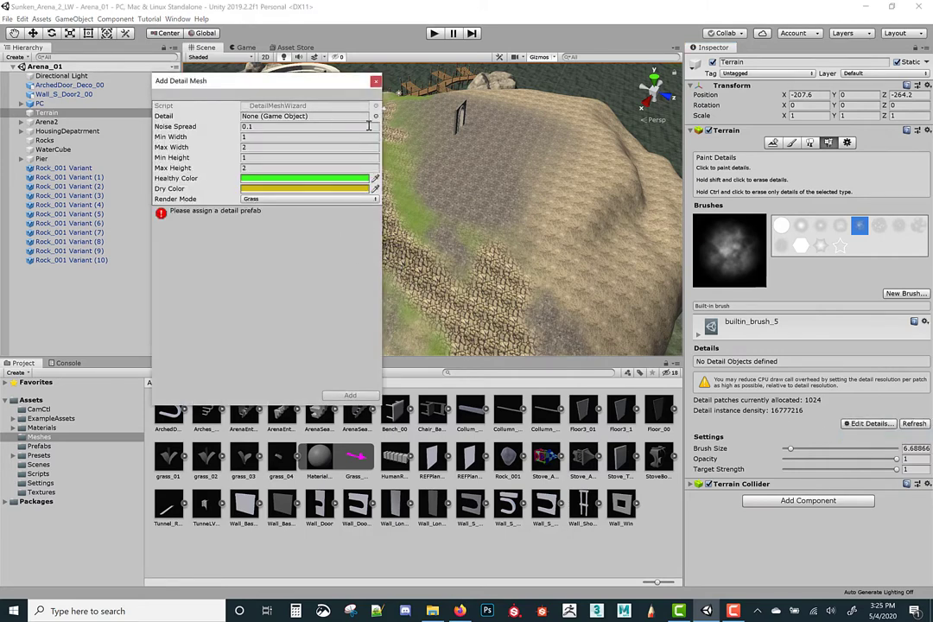
# Step: Browse project assets in the Detail object picker, trying grass_02 then grass_03
pyautogui.click(375, 115)
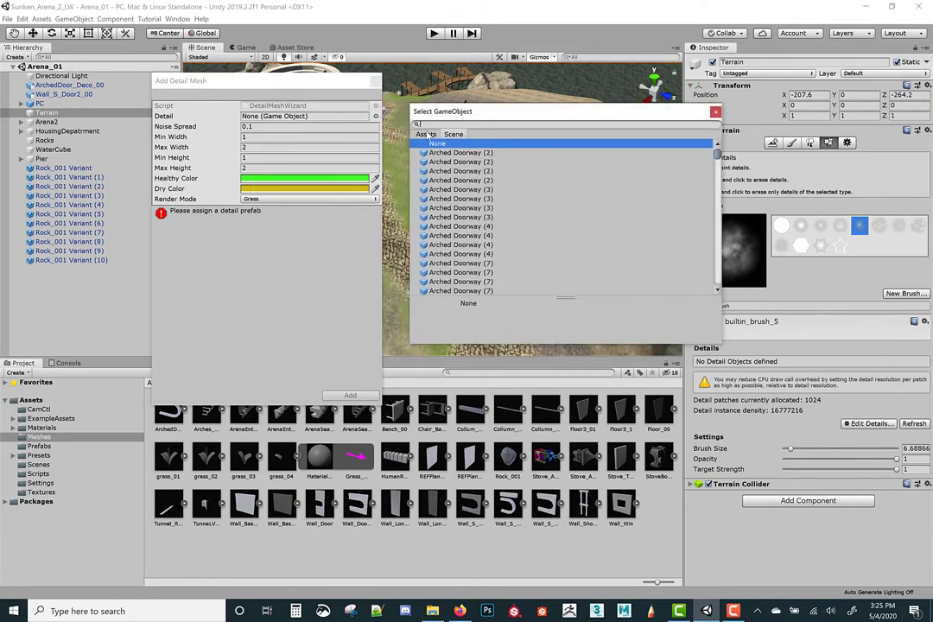
pyautogui.click(713, 134)
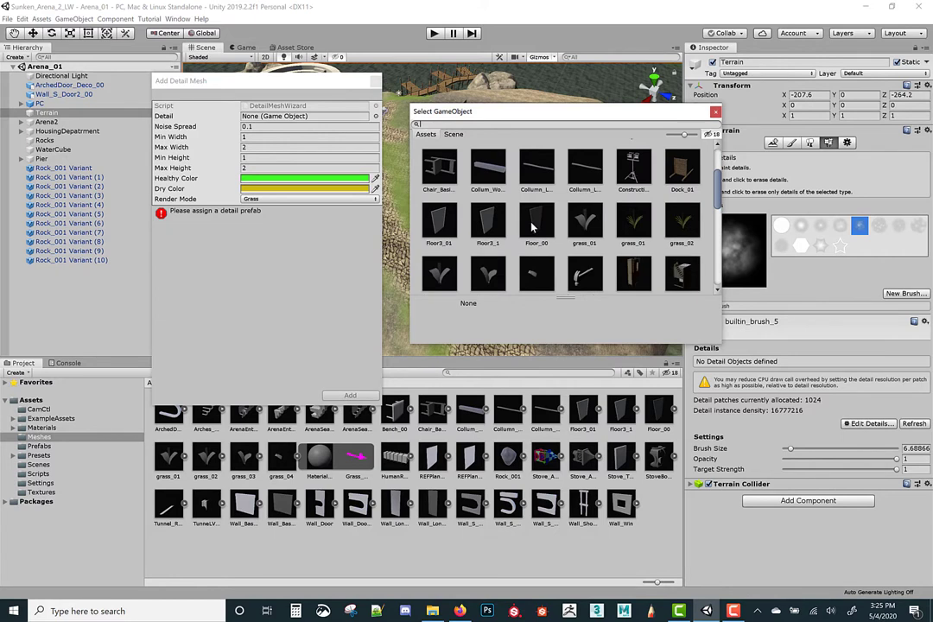
pyautogui.moveTo(460, 243)
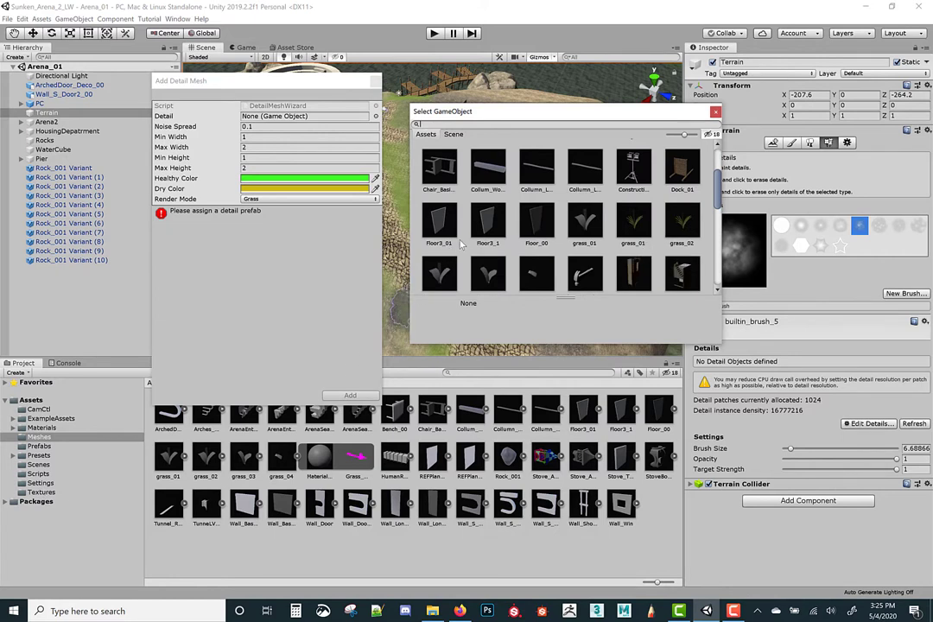
pyautogui.click(438, 265)
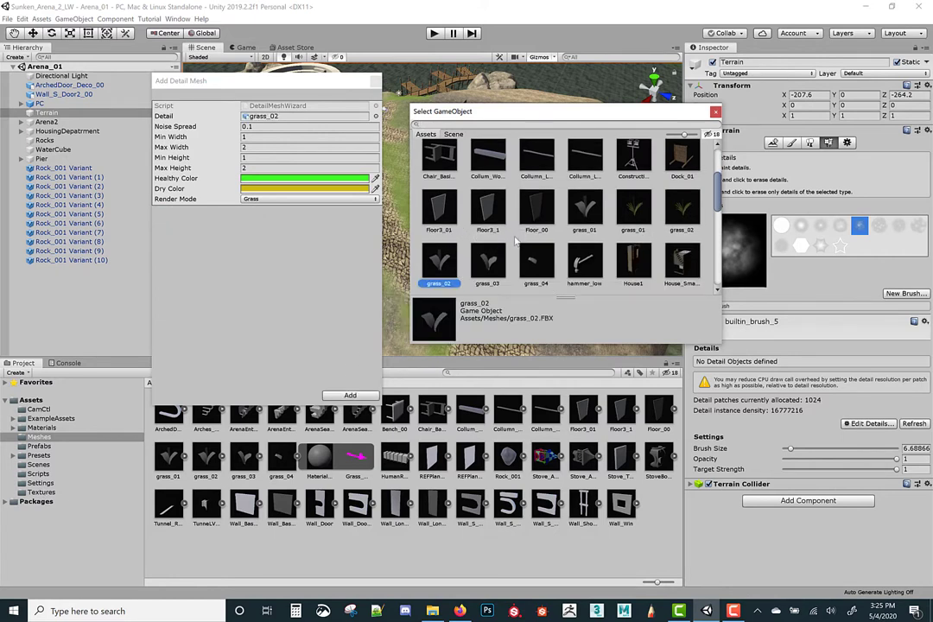
pyautogui.click(487, 264)
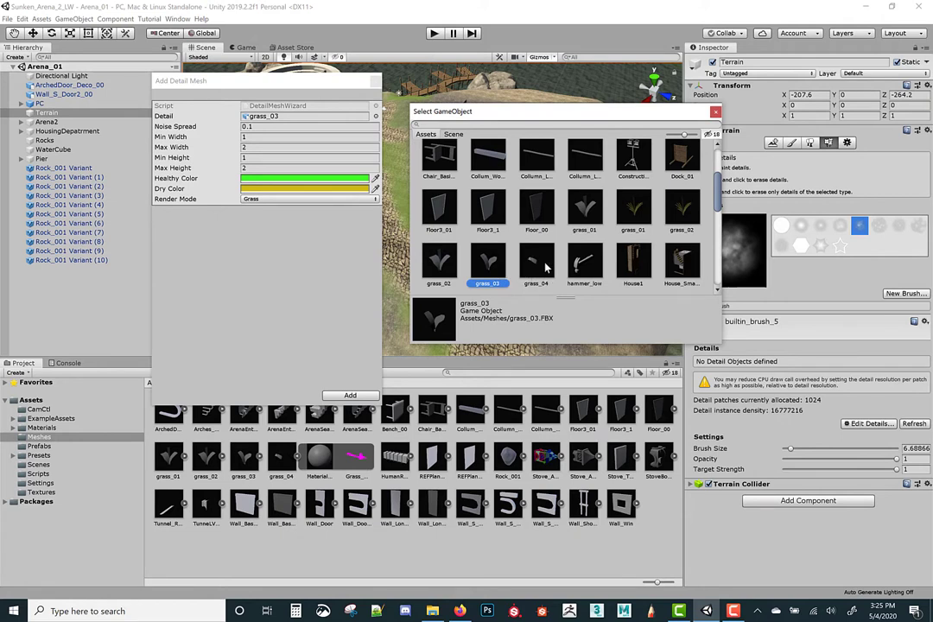
pyautogui.moveTo(490, 270)
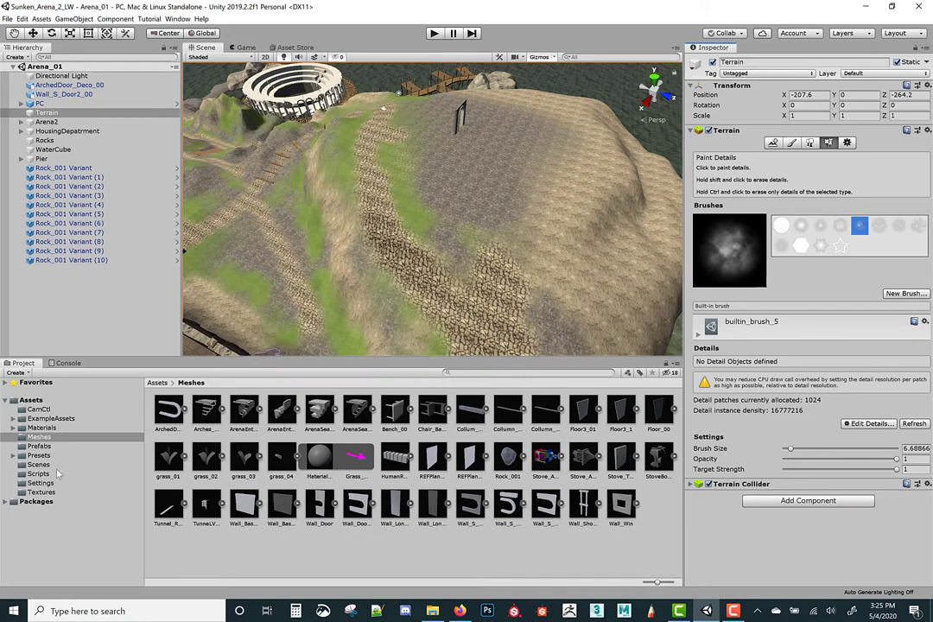
# Step: Look in the Prefabs folder, then go back to the Meshes folder
pyautogui.click(38, 446)
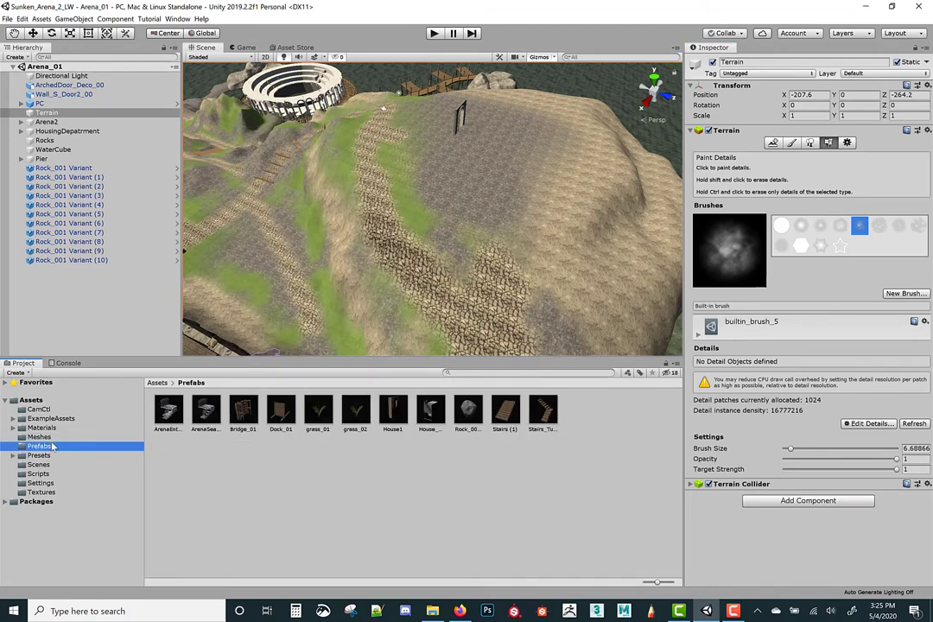
pyautogui.click(39, 436)
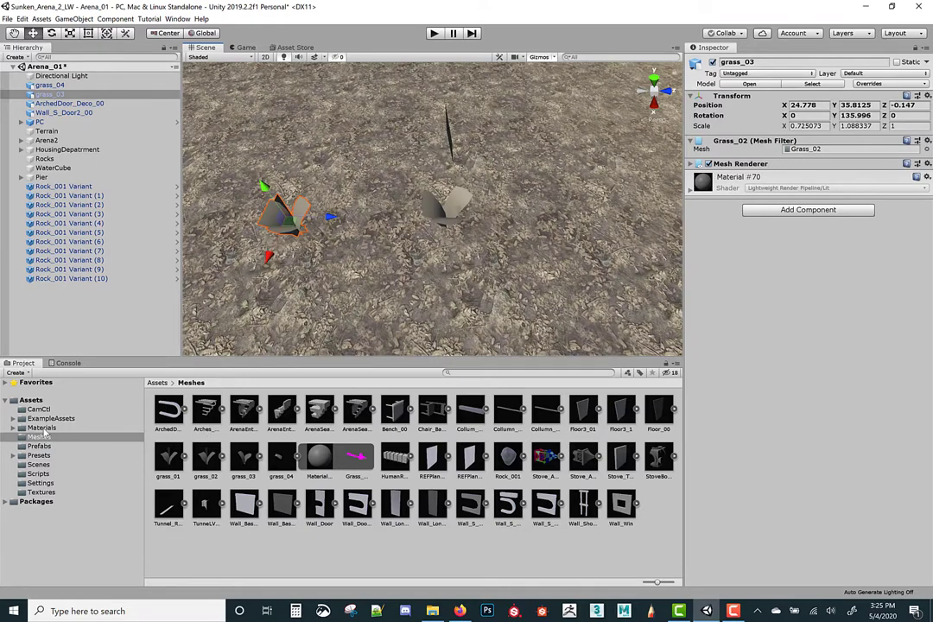
# Step: Inspect the grass material's base map, then drag grass_03 onto the Prefabs folder
pyautogui.click(41, 426)
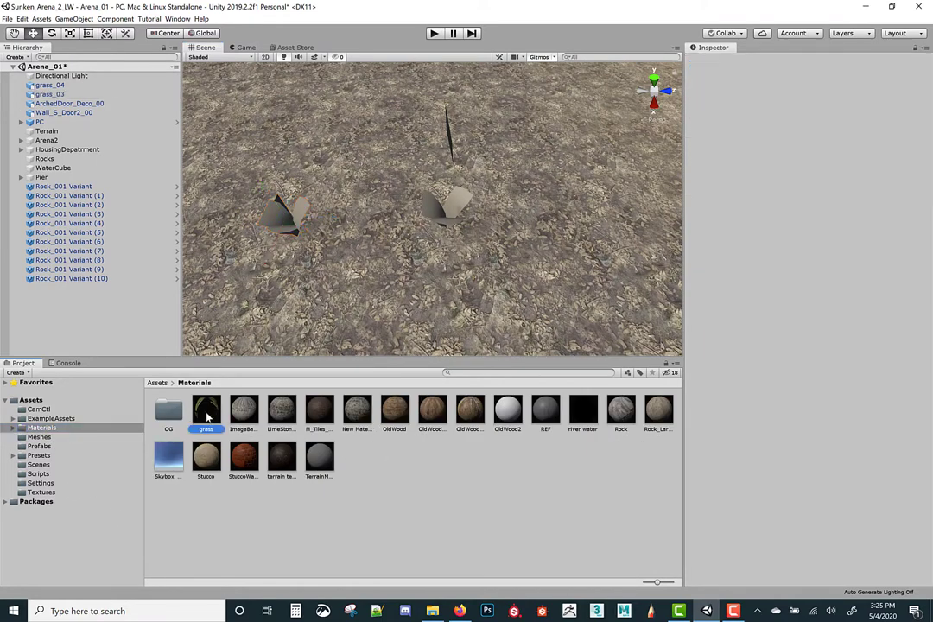
pyautogui.click(206, 410)
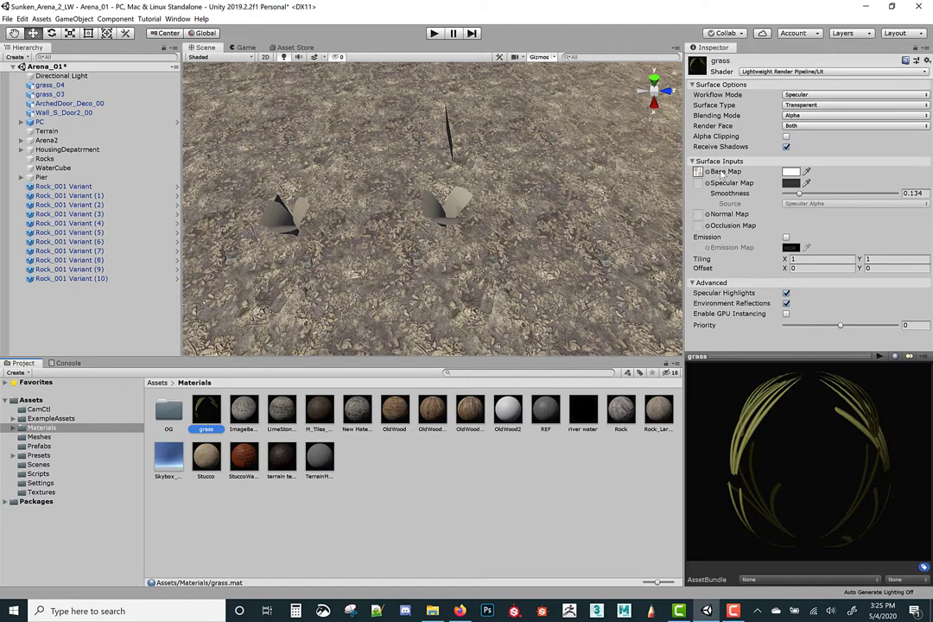
pyautogui.click(699, 171)
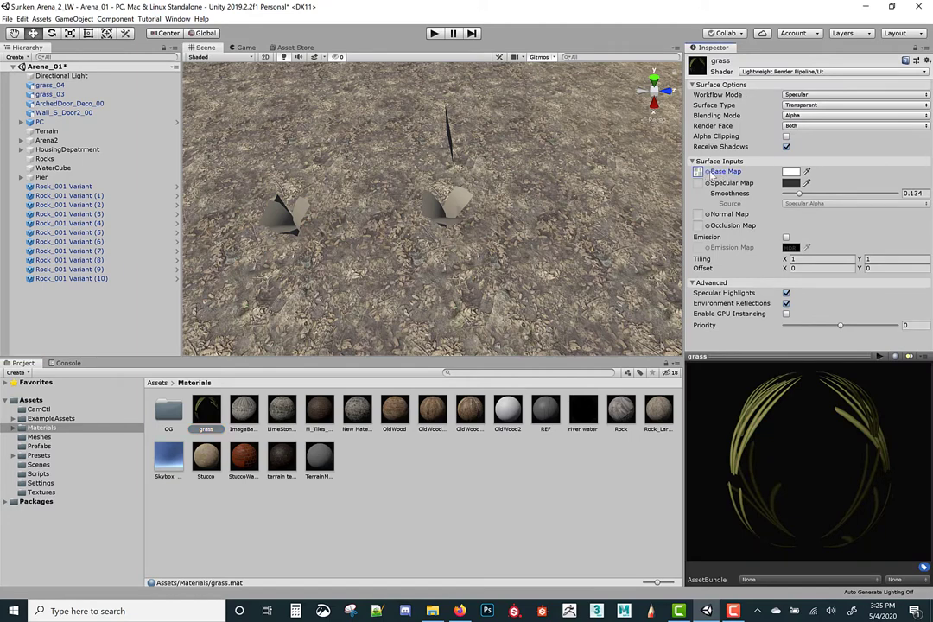
pyautogui.click(807, 171)
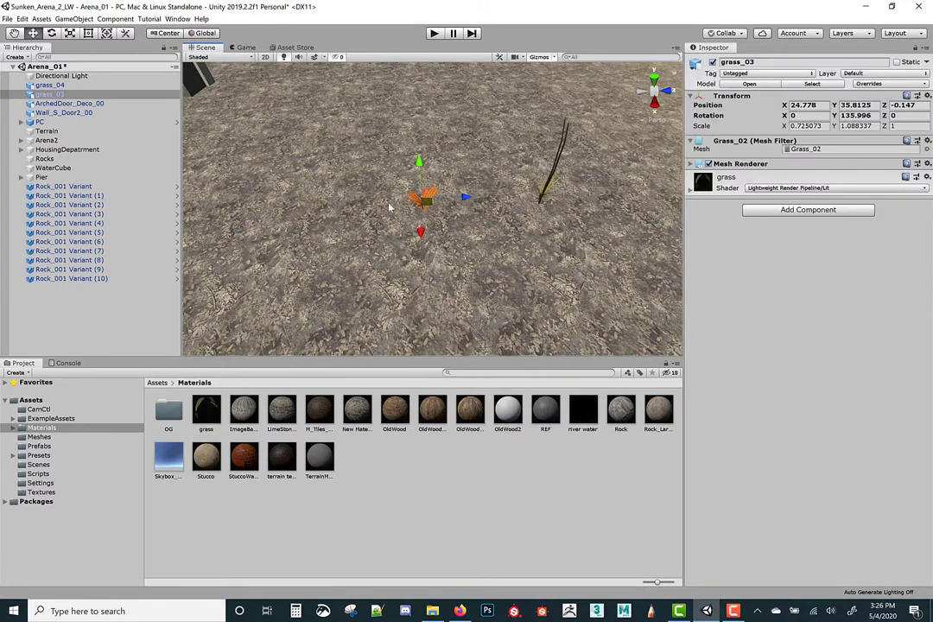
pyautogui.click(52, 95)
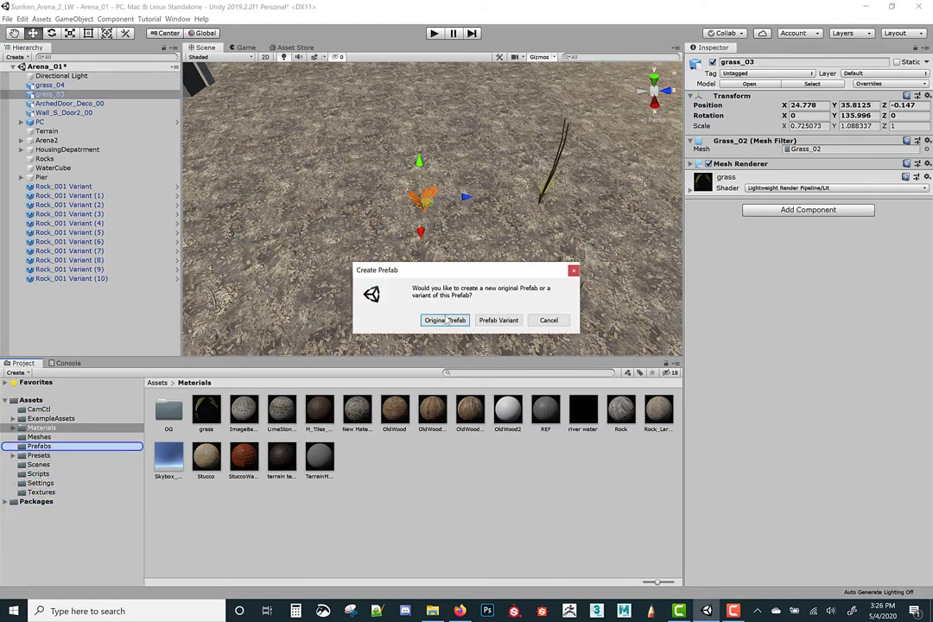
# Step: Choose Original Prefab for both grass_03 and grass_04
pyautogui.click(444, 319)
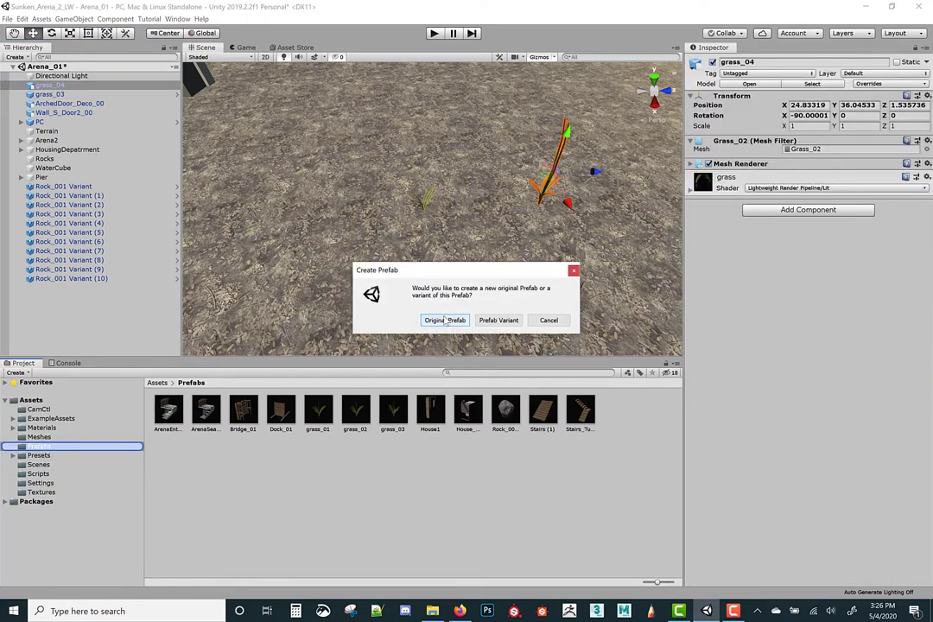
pyautogui.click(445, 320)
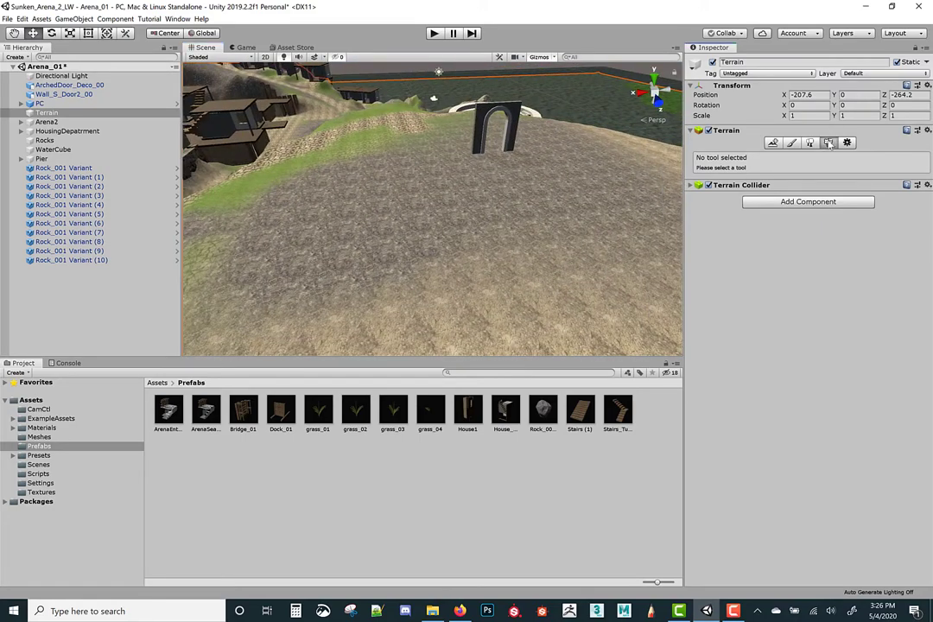
# Step: Start a new detail mesh in Paint Details and pick grass_03 as its object
pyautogui.click(828, 142)
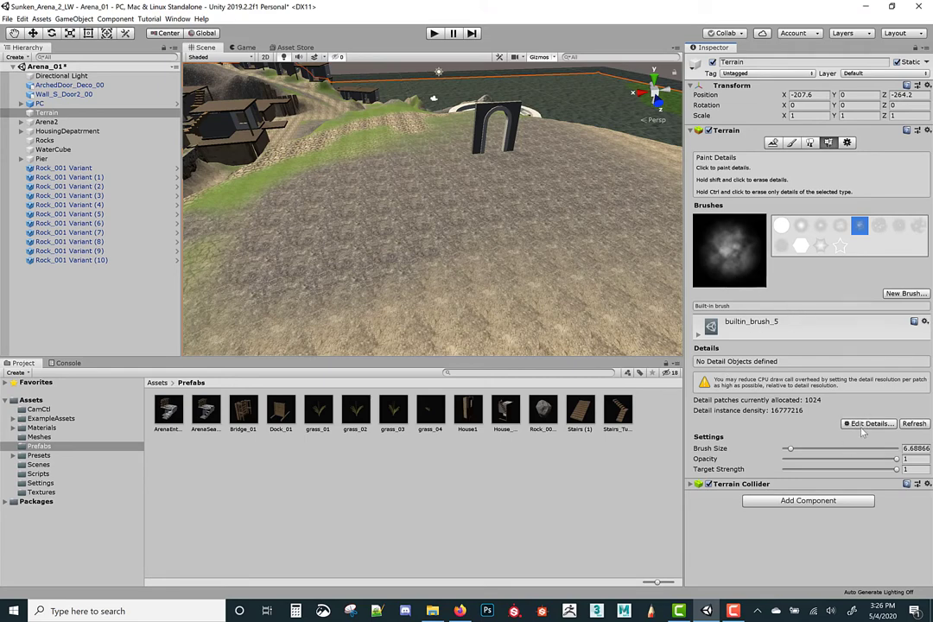
pyautogui.click(868, 423)
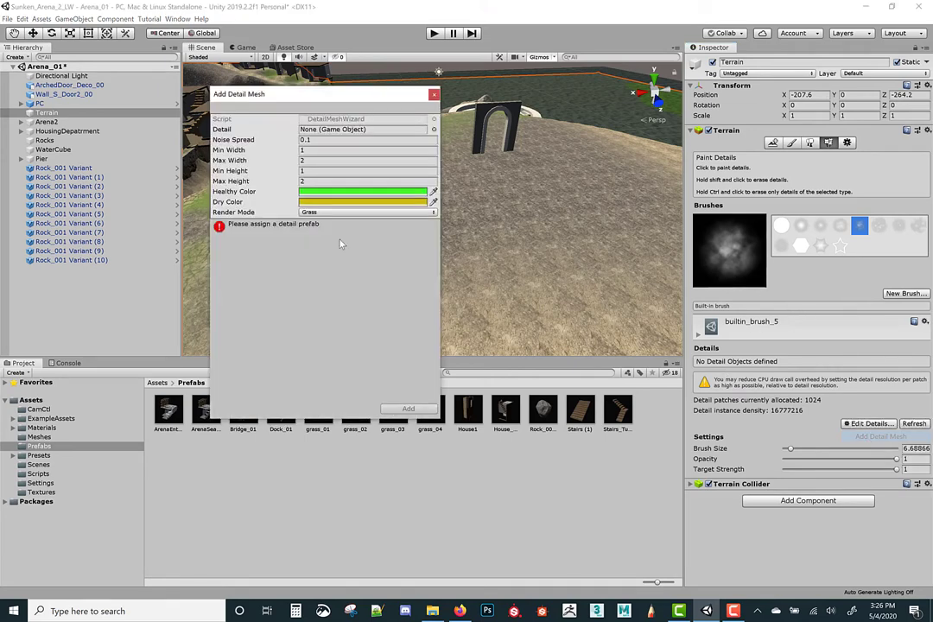
pyautogui.click(434, 128)
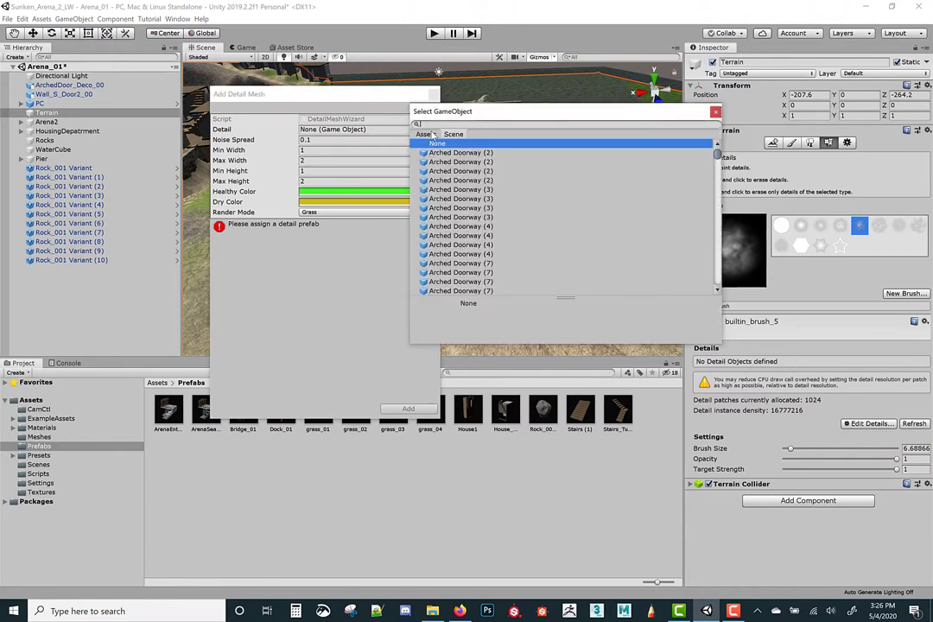
pyautogui.click(713, 134)
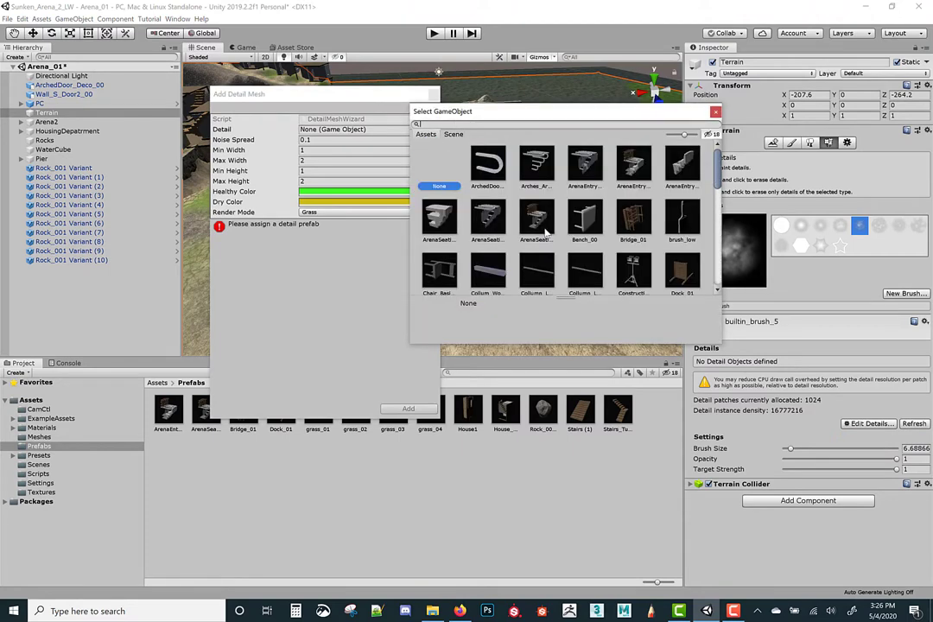
pyautogui.scroll(-3)
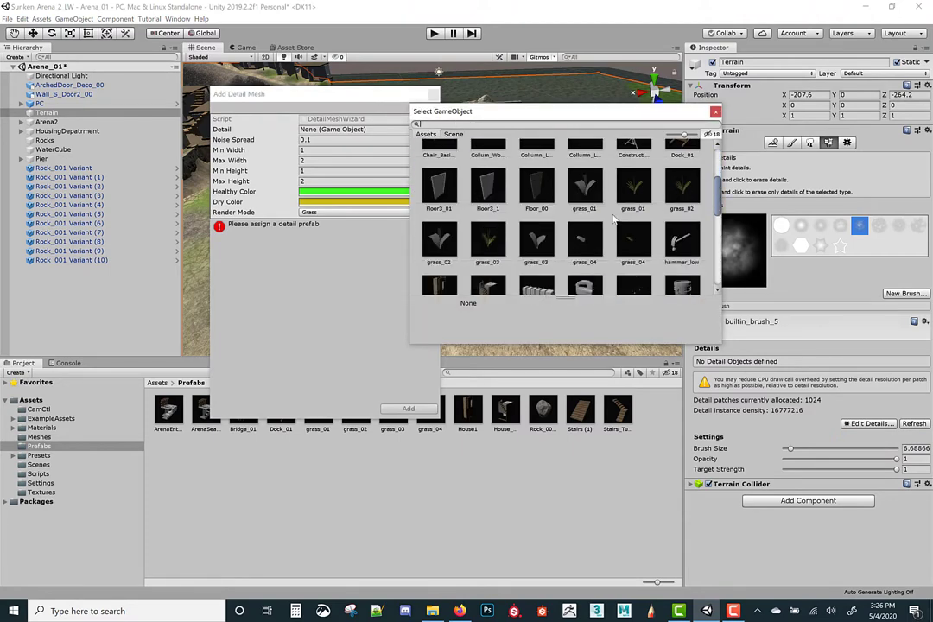
pyautogui.moveTo(485, 249)
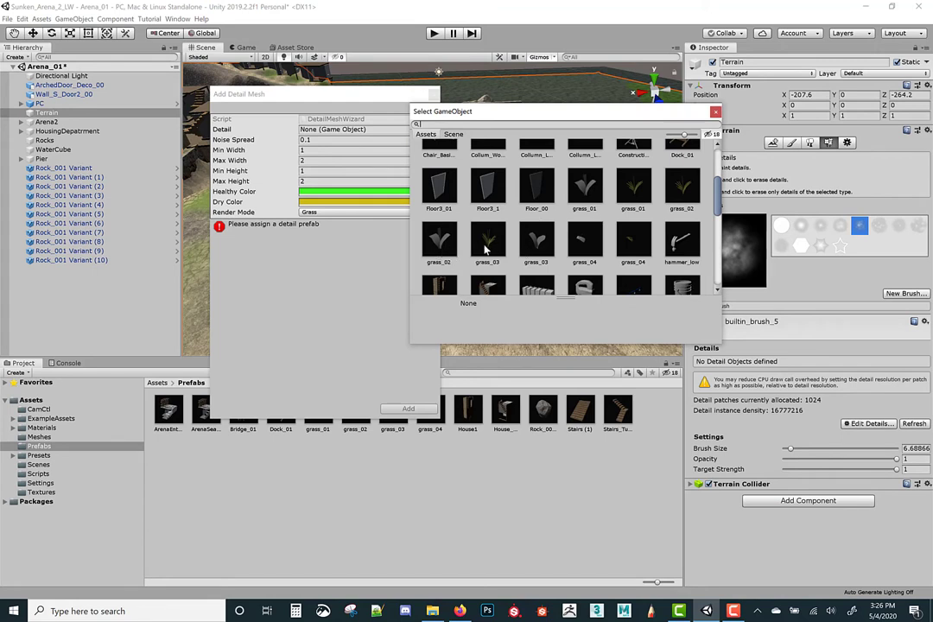
pyautogui.moveTo(605, 225)
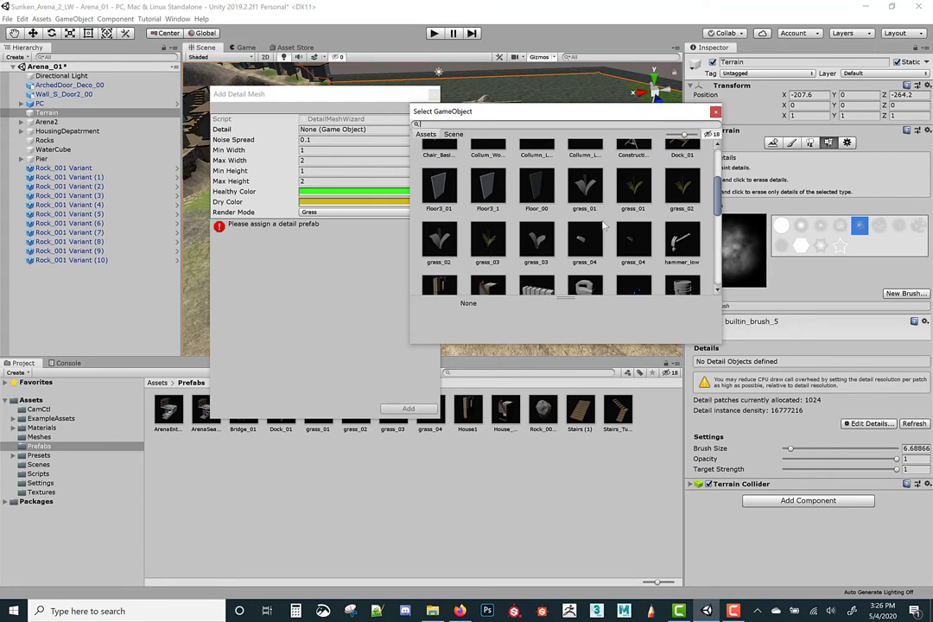
pyautogui.moveTo(538, 255)
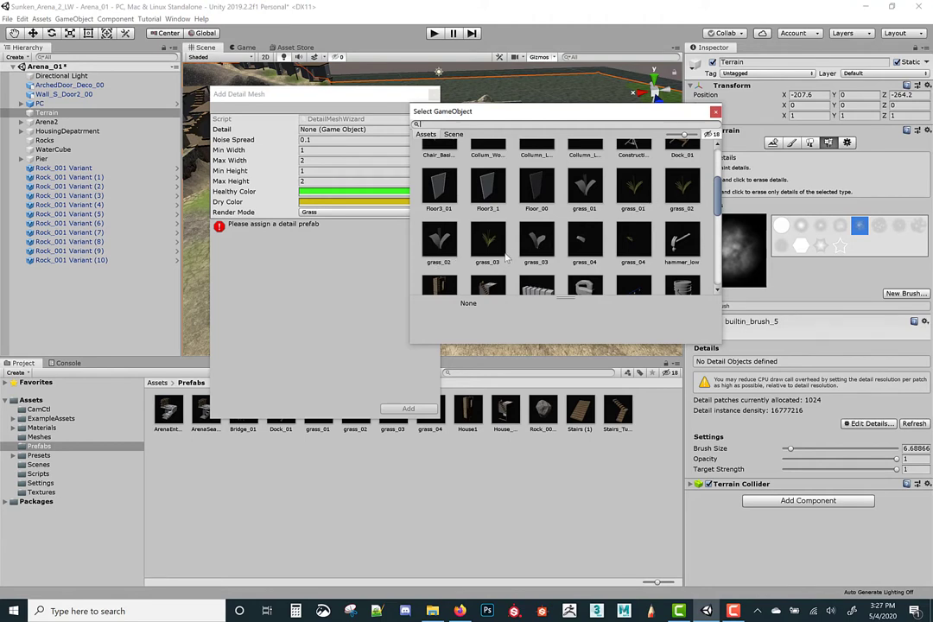
pyautogui.click(487, 242)
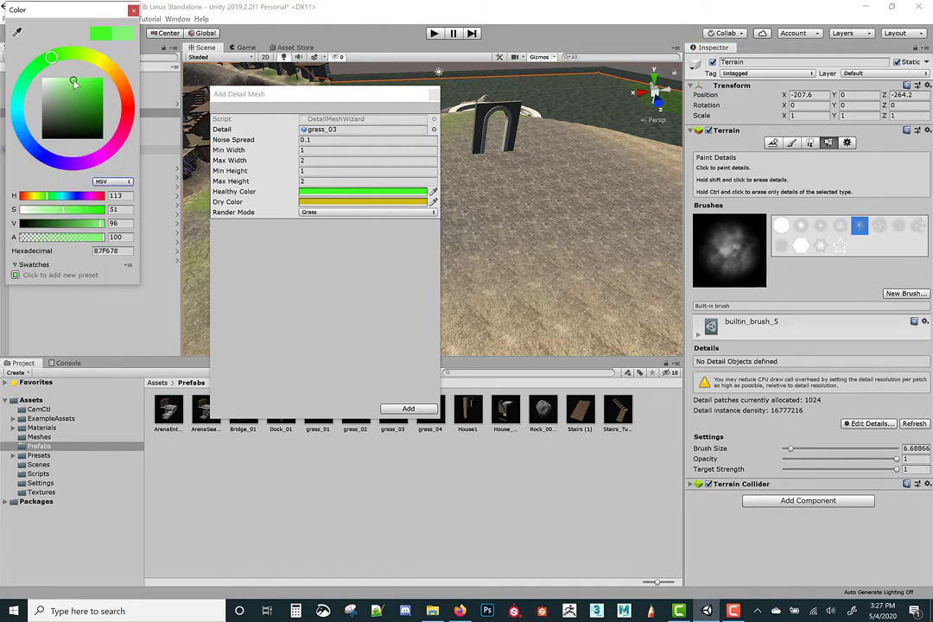
# Step: Darken the healthy and dry grass colours, then recheck the detail object picker
pyautogui.click(71, 102)
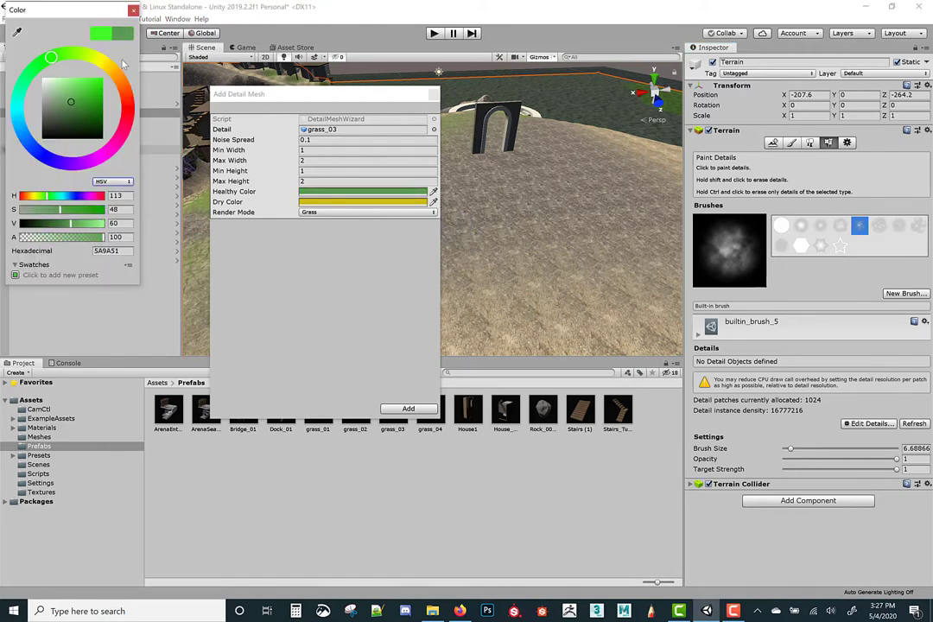
pyautogui.click(134, 9)
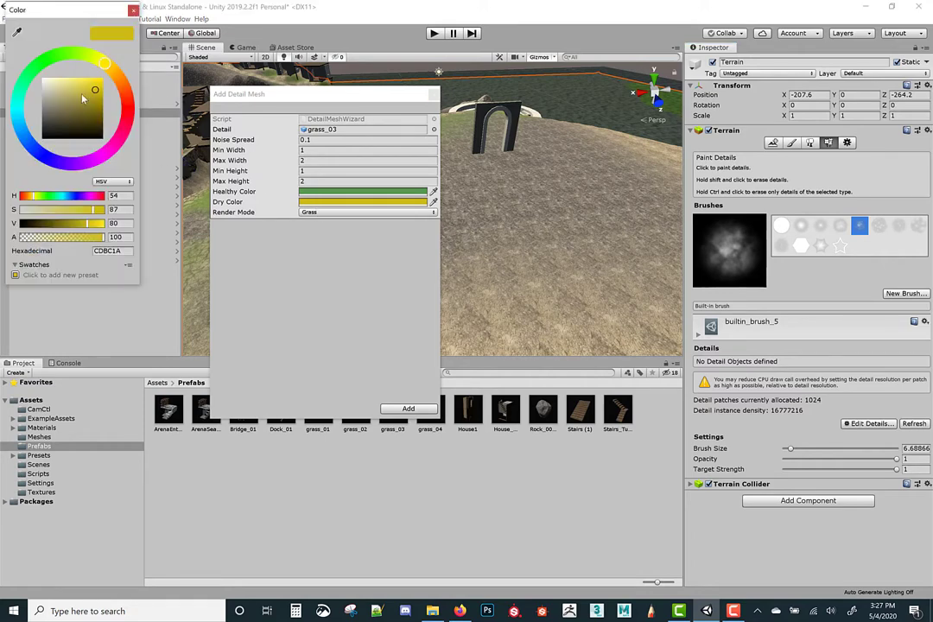
pyautogui.click(133, 9)
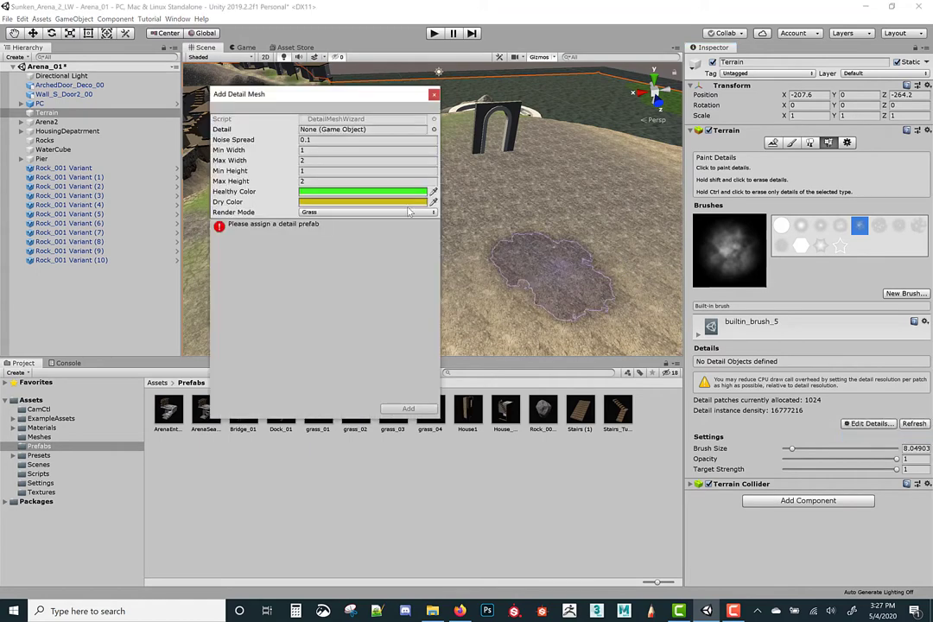
pyautogui.click(433, 129)
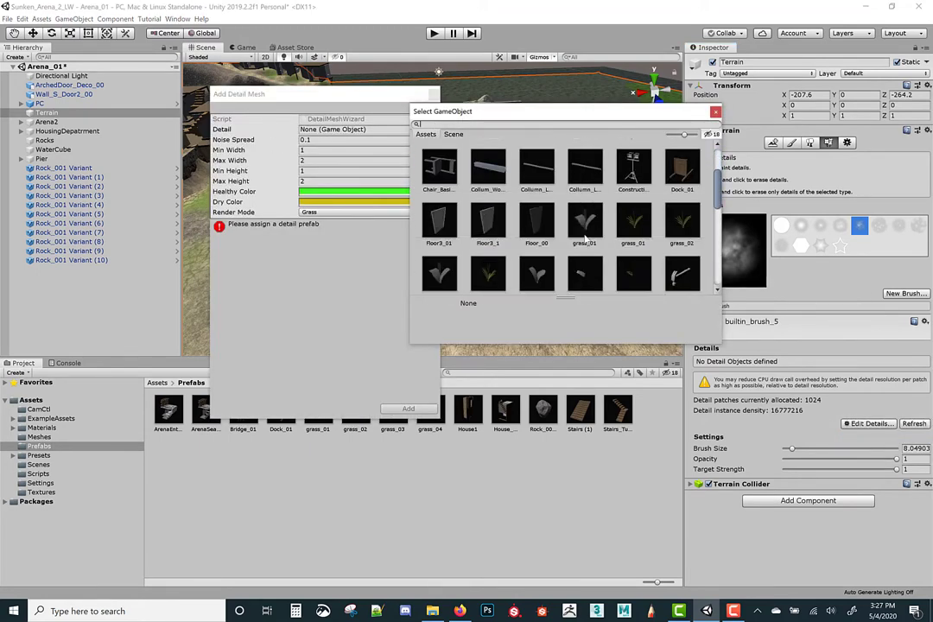
pyautogui.scroll(-3)
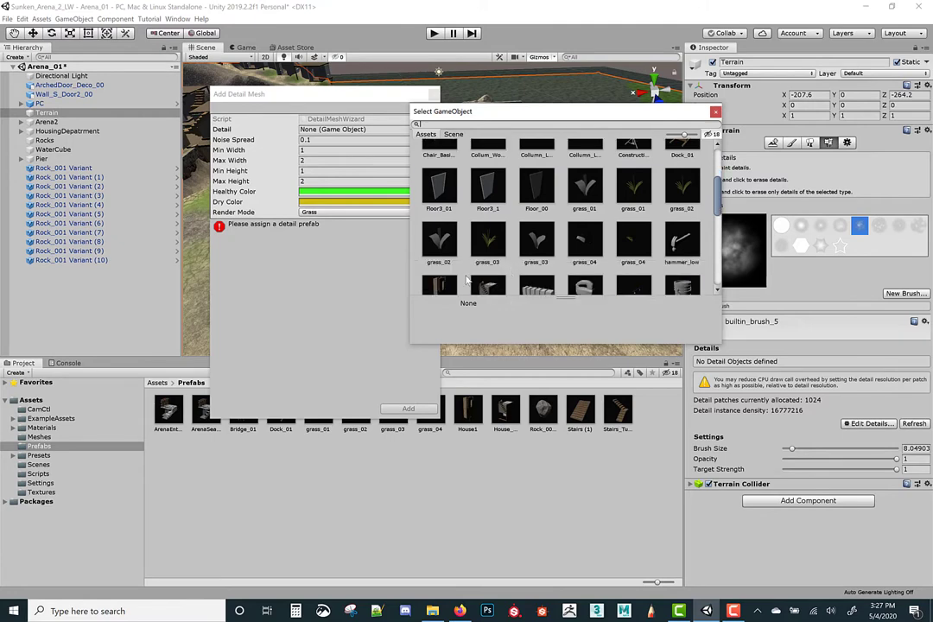
pyautogui.scroll(-3)
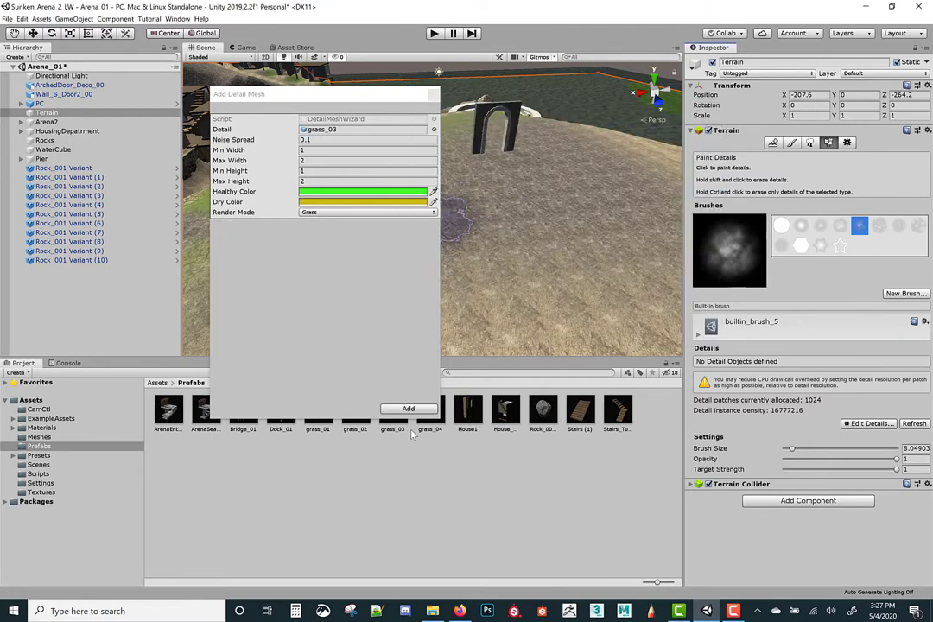
# Step: Add grass_03 to the terrain's detail list
pyautogui.click(408, 408)
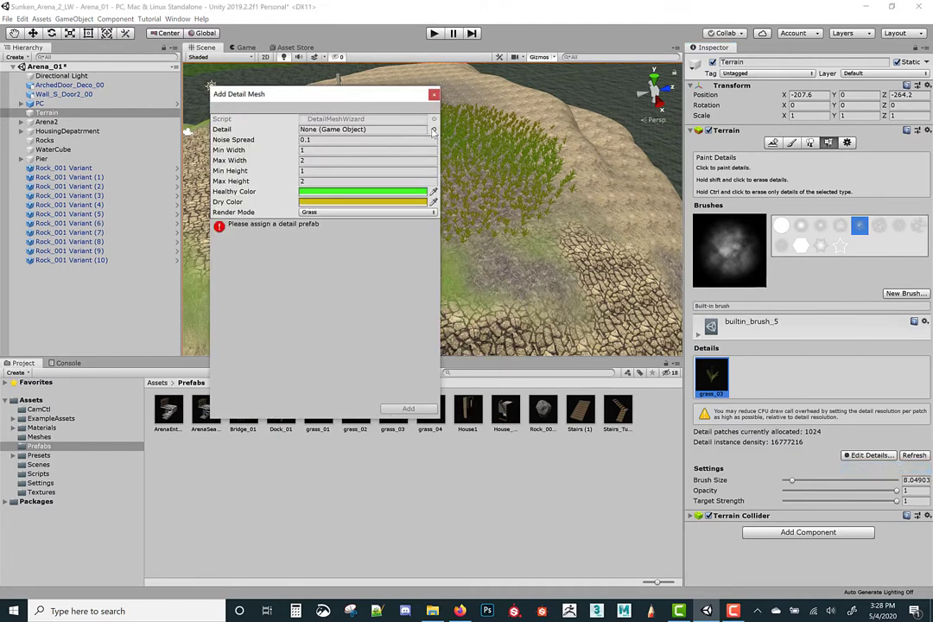
# Step: Assign grass_04 in the Add Detail Mesh wizard, keep the Grass render mode, and add it
pyautogui.click(434, 129)
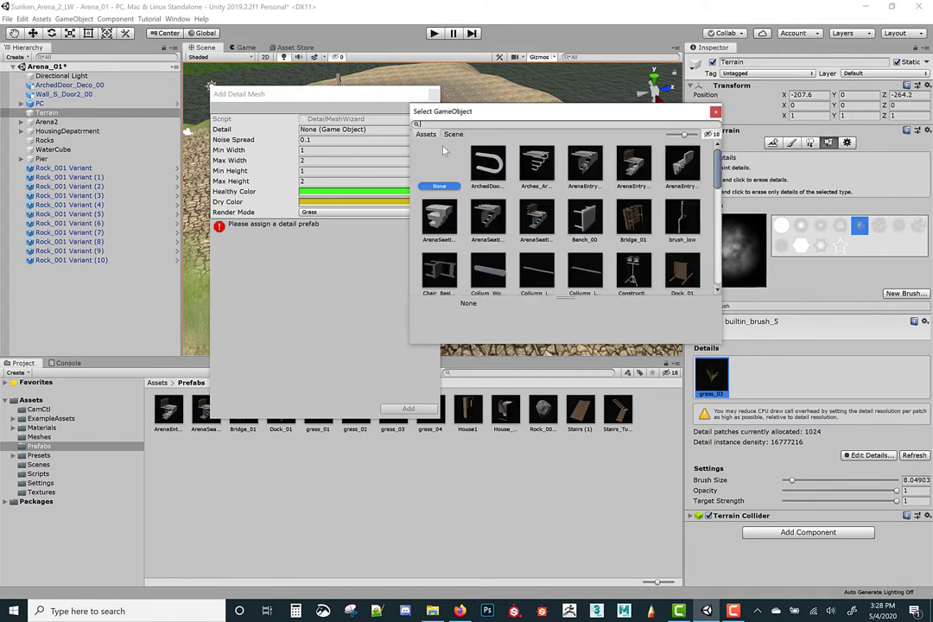
pyautogui.scroll(-3)
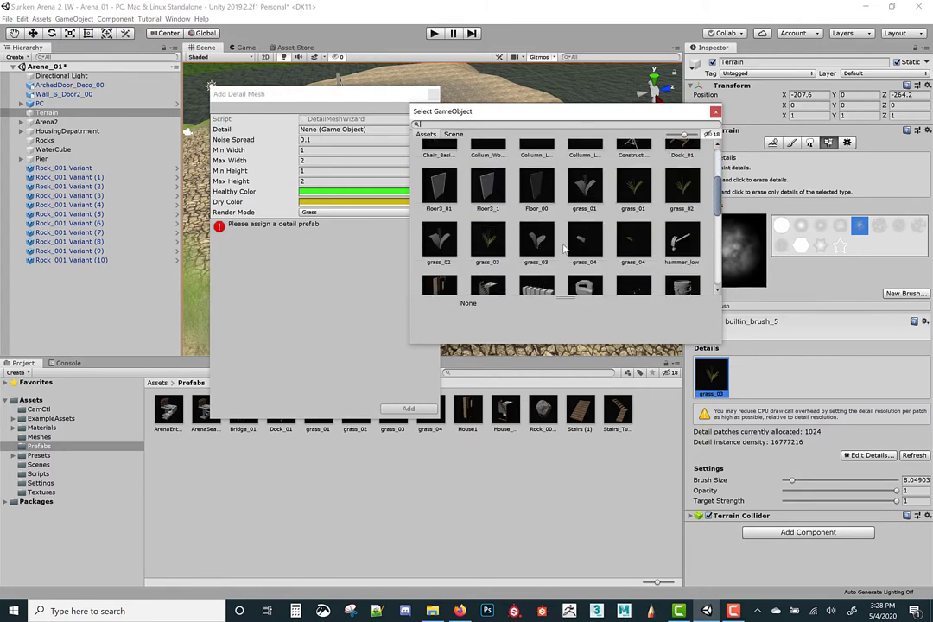
pyautogui.moveTo(633, 242)
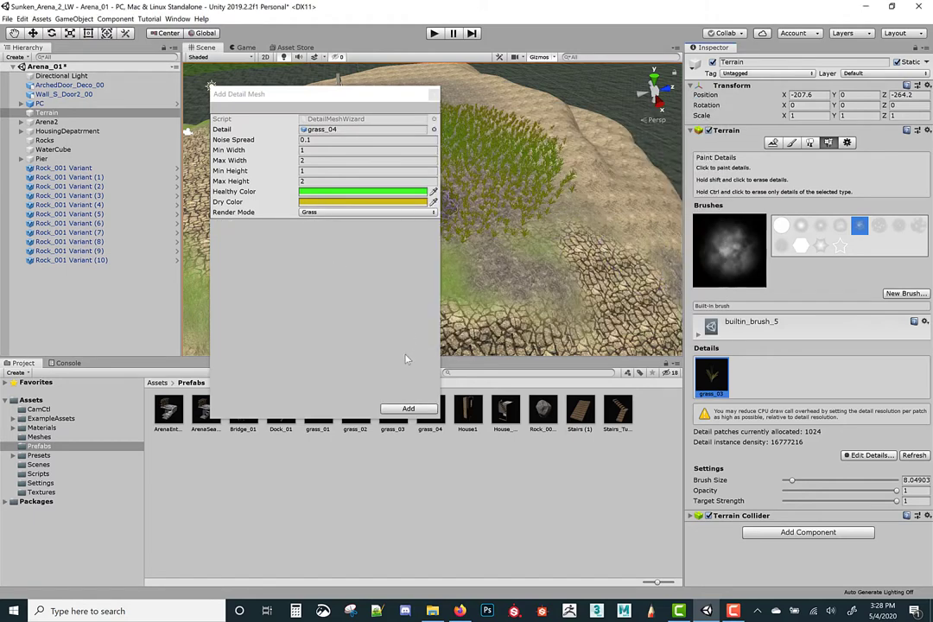
pyautogui.click(367, 212)
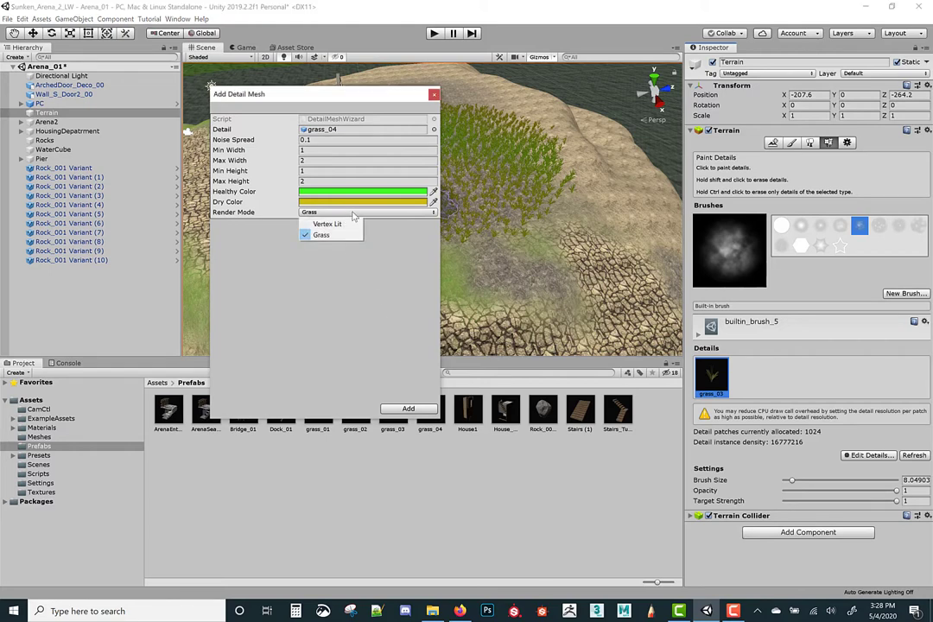
pyautogui.click(320, 234)
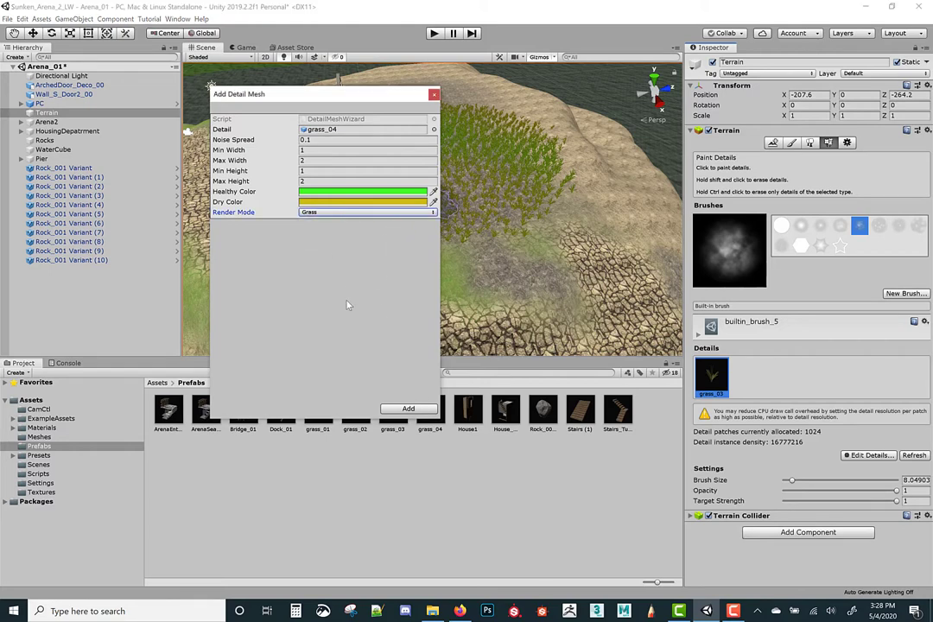
pyautogui.click(408, 408)
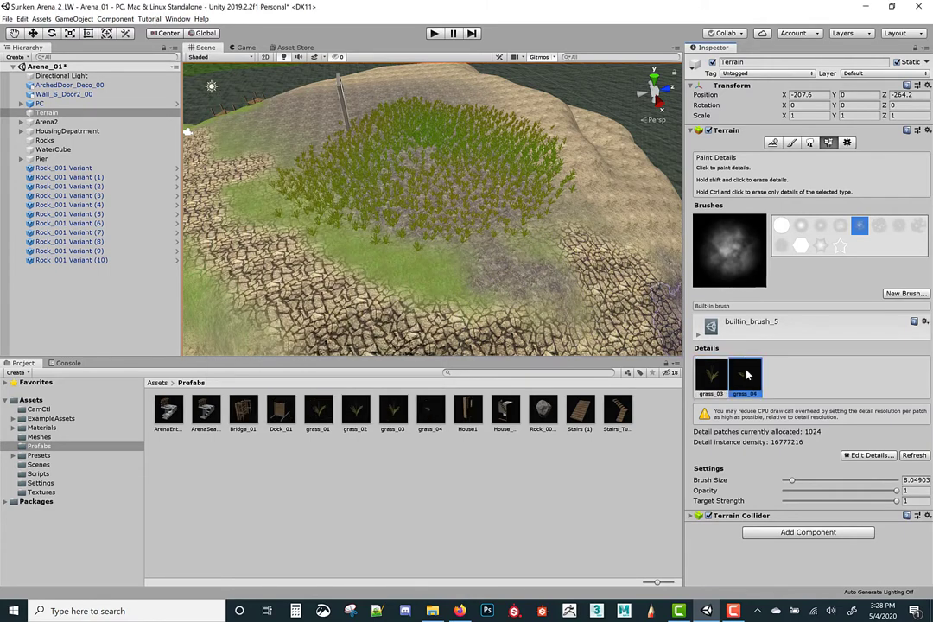
# Step: Select the grass_04 detail and enter Play mode to view the grass up close
pyautogui.click(268, 170)
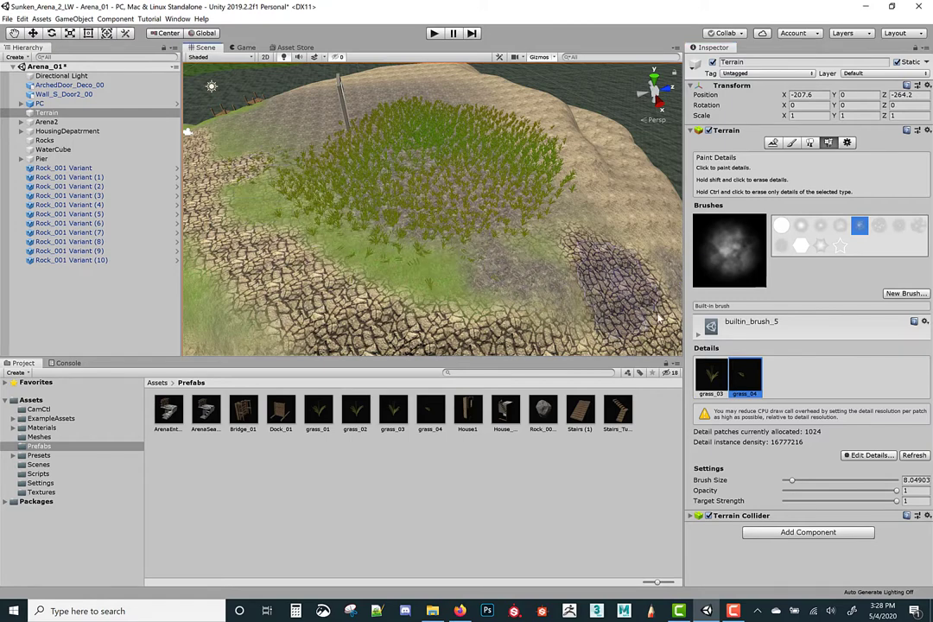
pyautogui.click(711, 378)
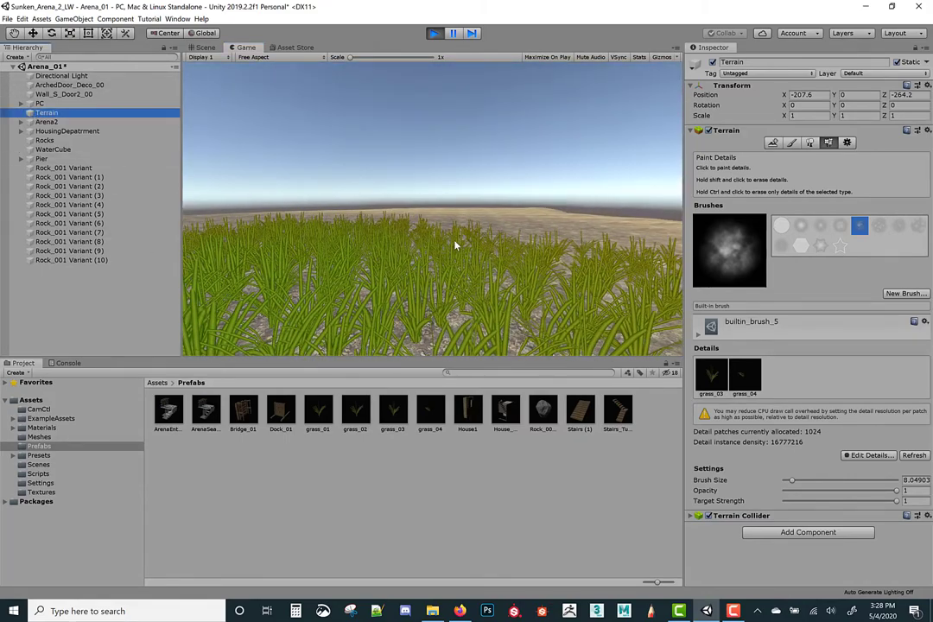
# Step: In Terrain Settings, raise the grass Wind Speed, Size and Bending sliders
pyautogui.click(844, 143)
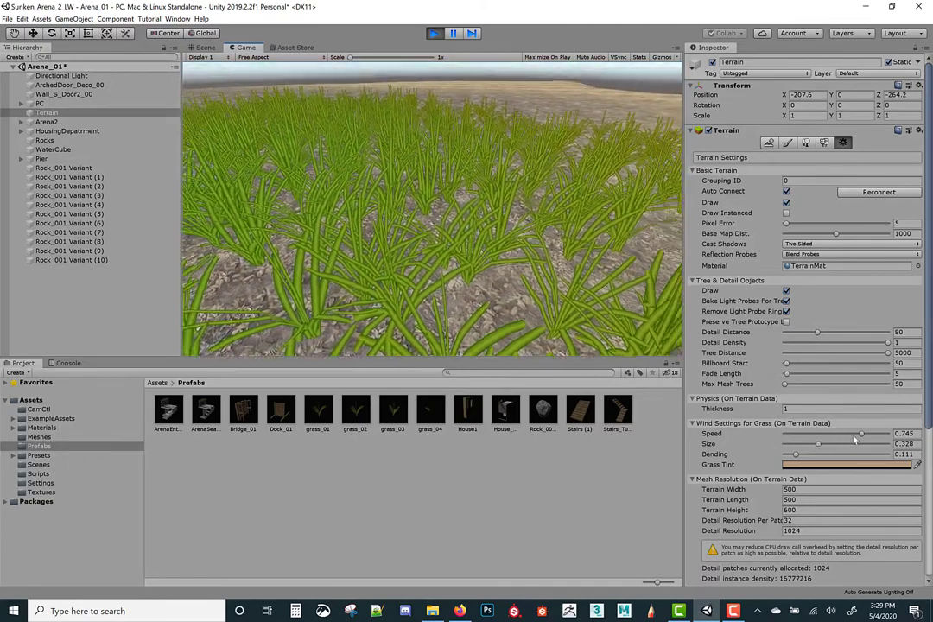
pyautogui.moveTo(861, 433); pyautogui.dragTo(883, 433)
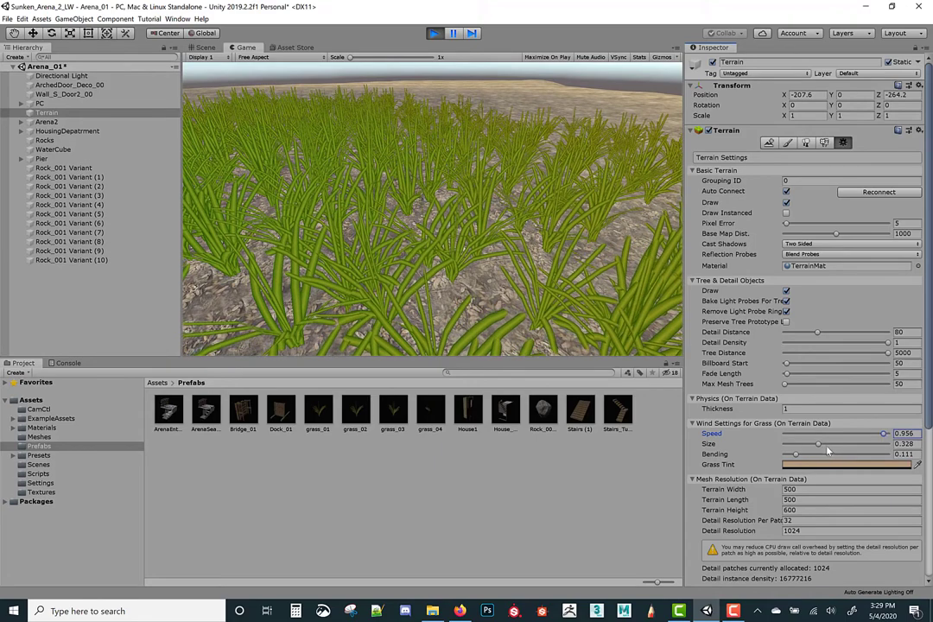
pyautogui.moveTo(803, 444); pyautogui.dragTo(861, 444)
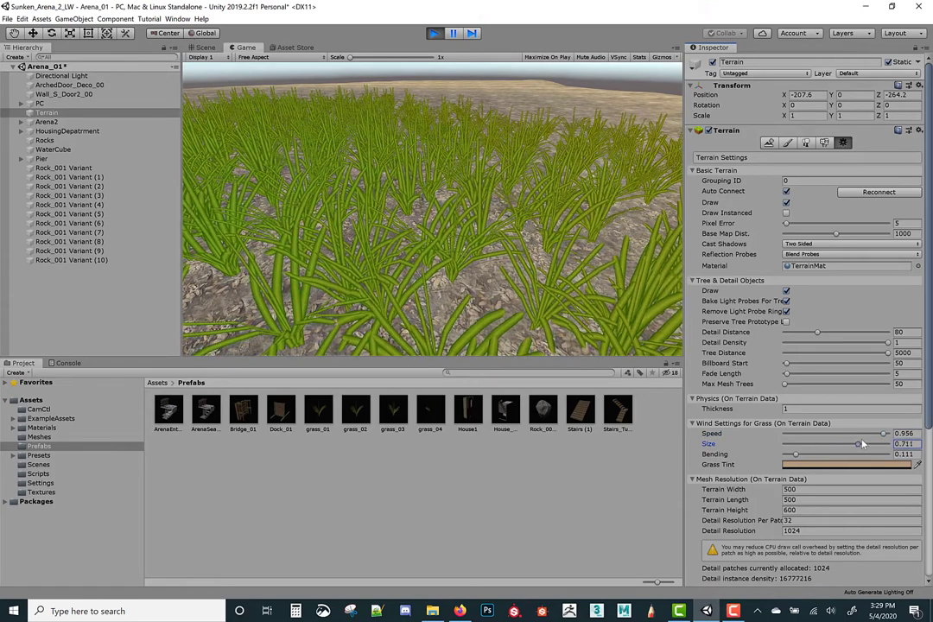
pyautogui.moveTo(838, 443); pyautogui.dragTo(864, 443)
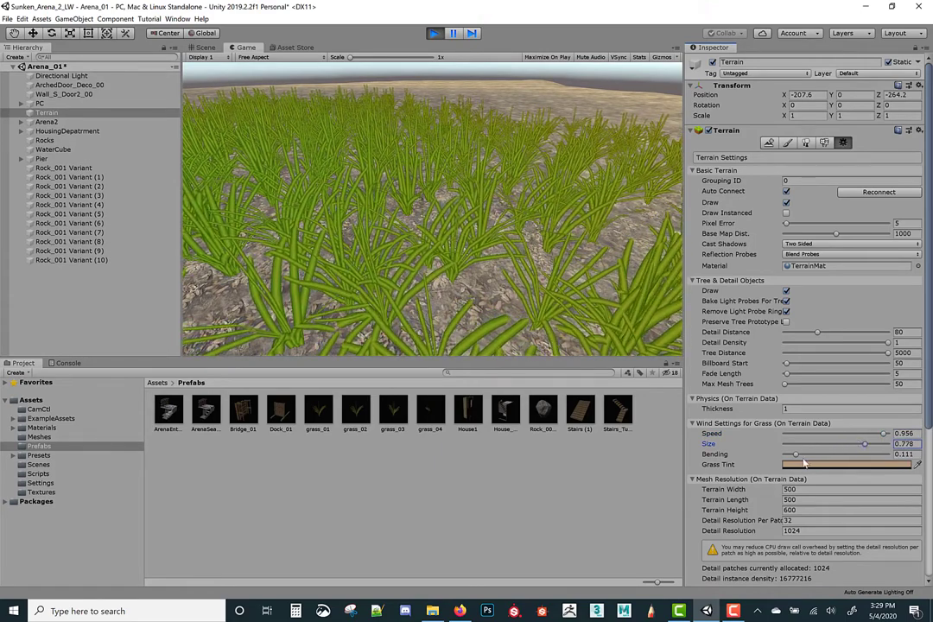
pyautogui.moveTo(794, 454); pyautogui.dragTo(847, 453)
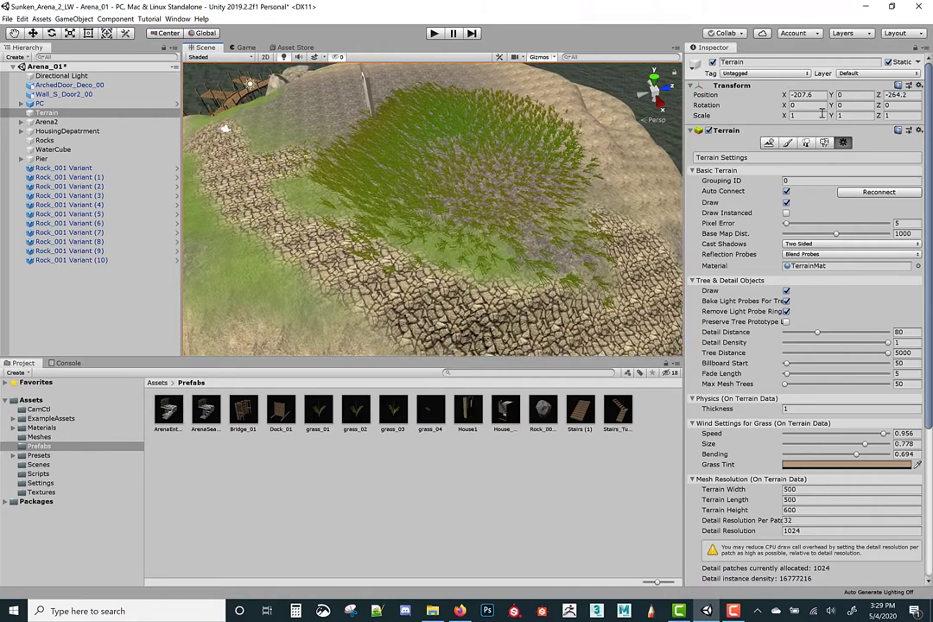
# Step: From Paint Details, start adding another detail mesh through Edit Details
pyautogui.click(829, 143)
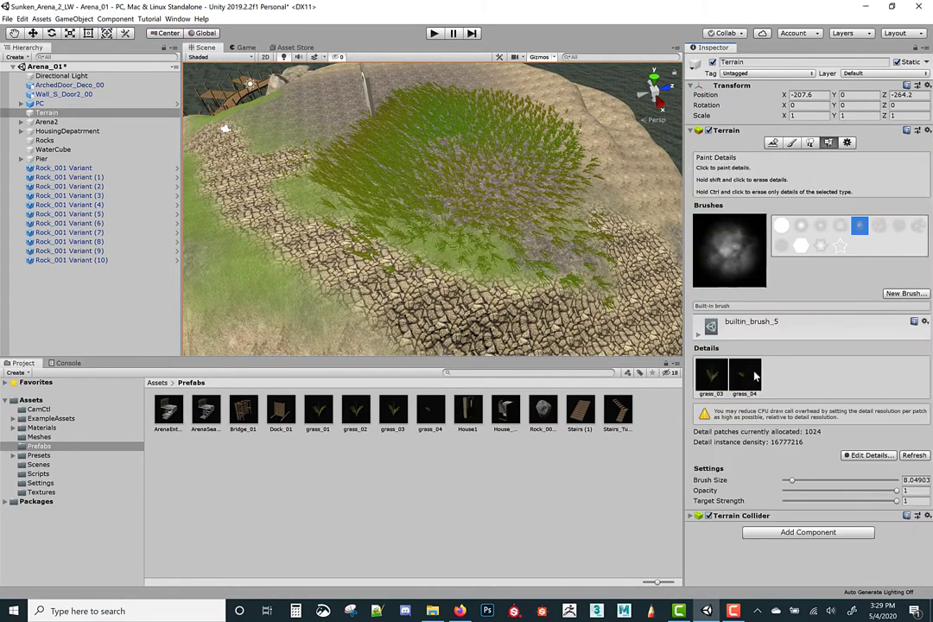
pyautogui.click(745, 376)
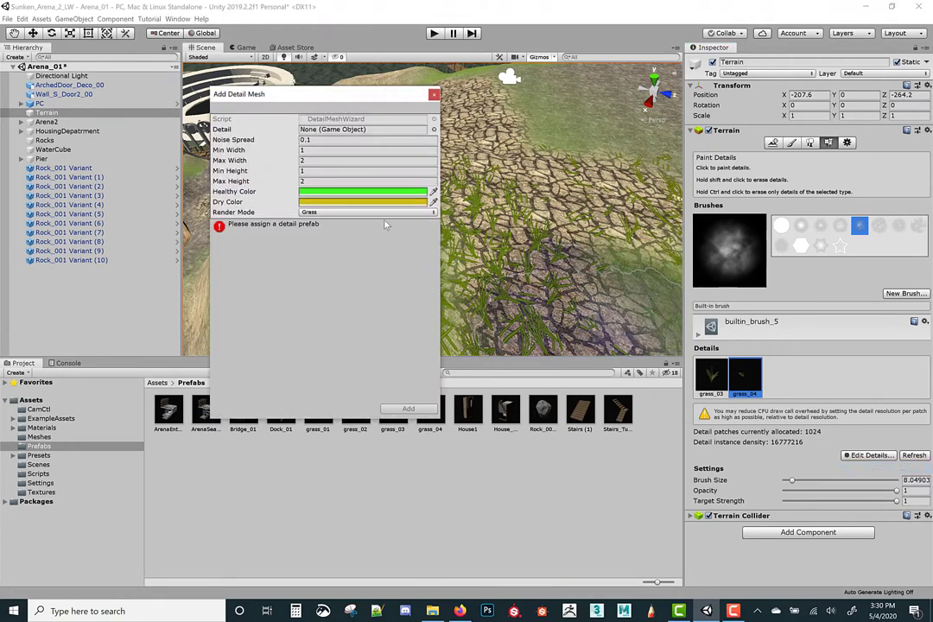
# Step: Pick the Rock_001 Variant prefab as the object for a third terrain detail mesh
pyautogui.click(434, 129)
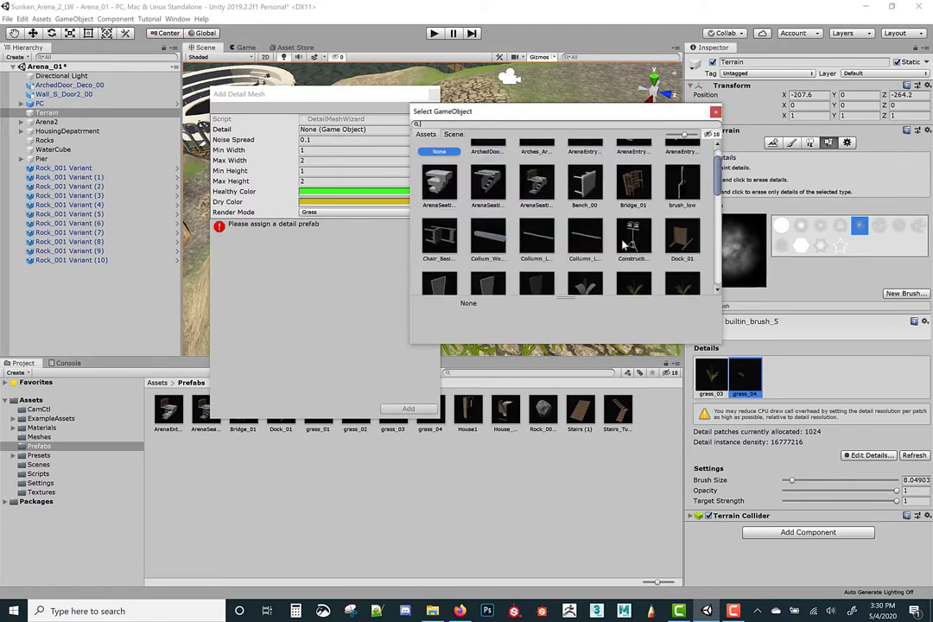
pyautogui.scroll(-3)
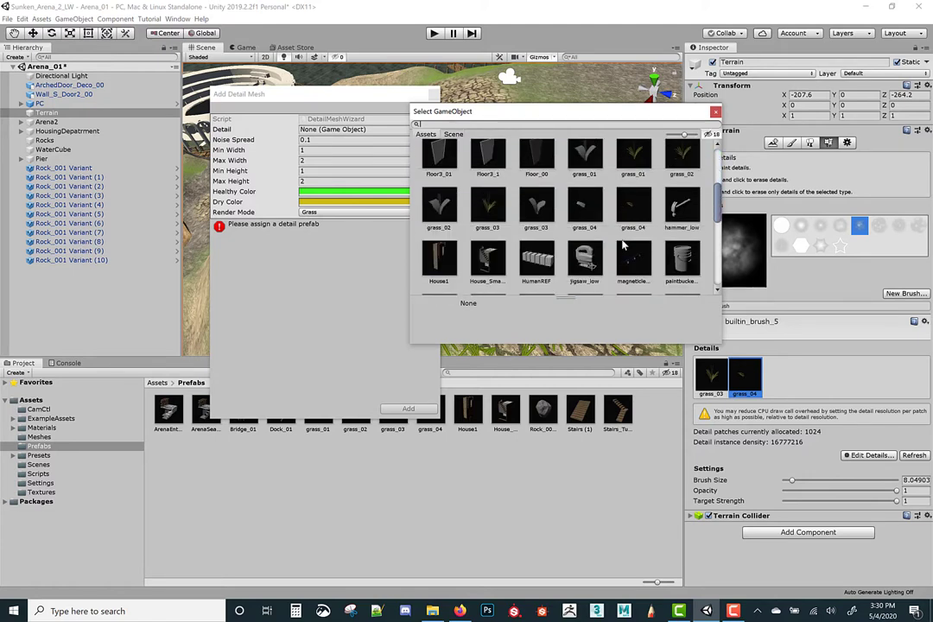
pyautogui.scroll(3)
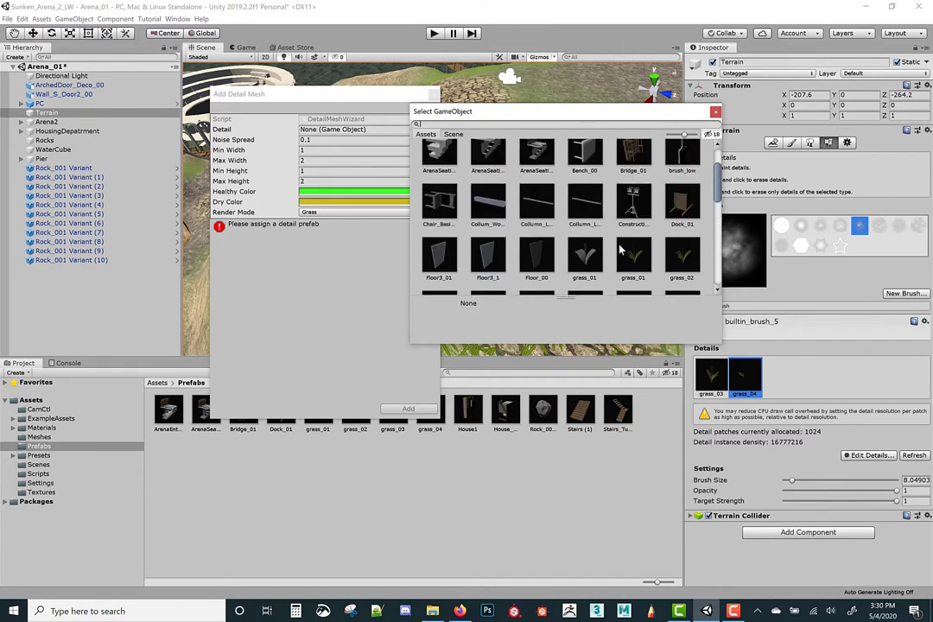
pyautogui.scroll(3)
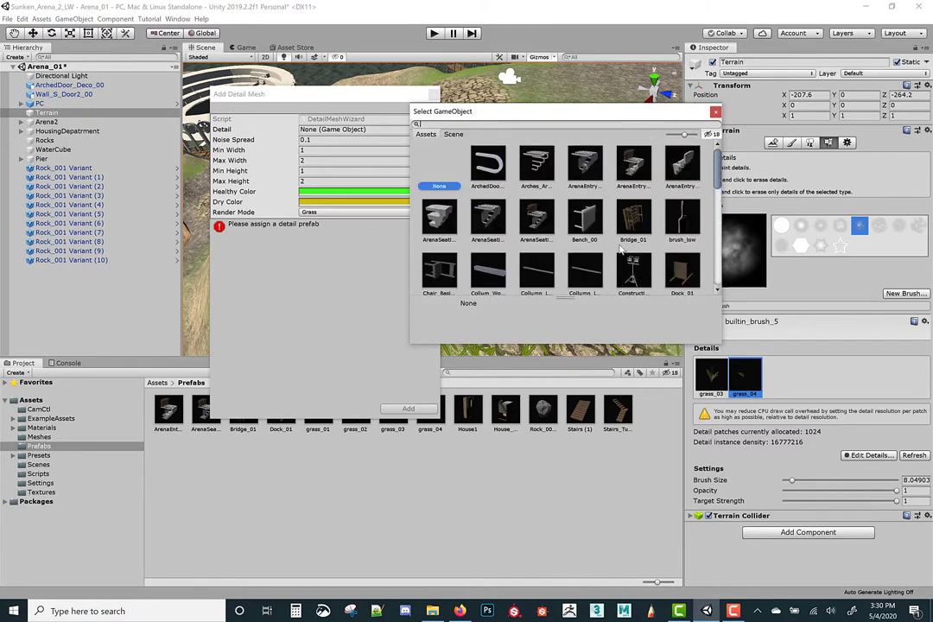
pyautogui.scroll(-3)
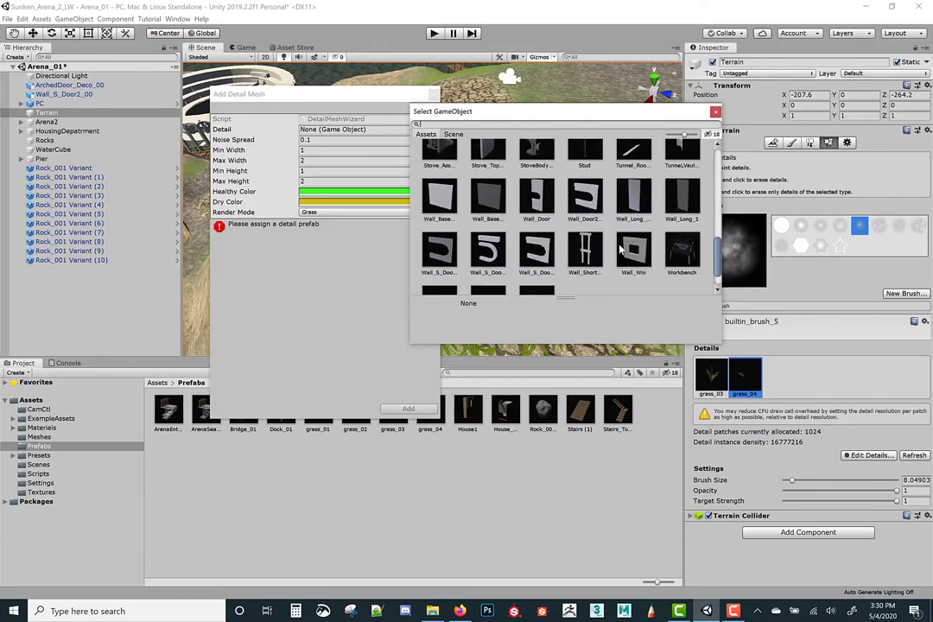
pyautogui.scroll(3)
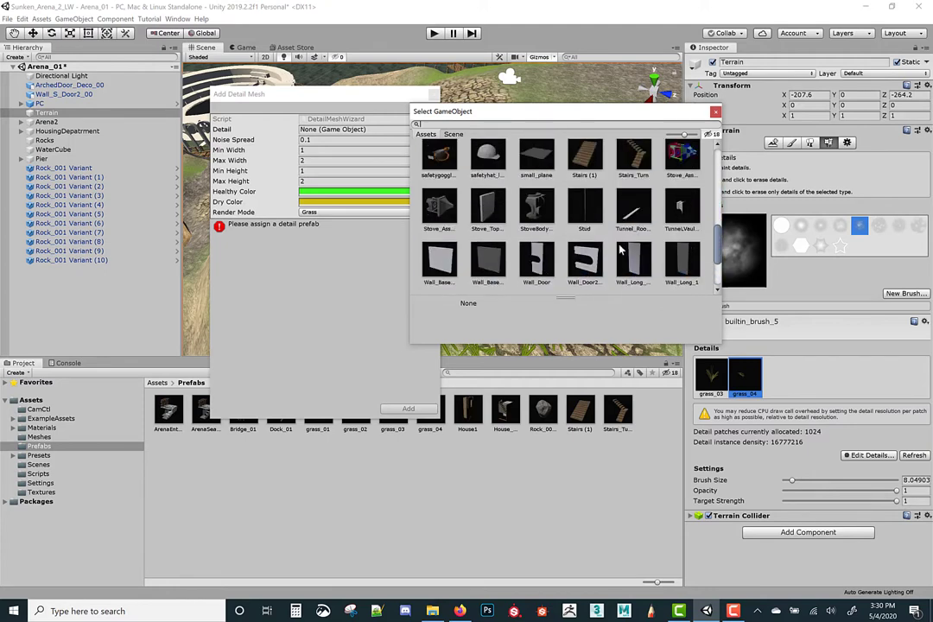
pyautogui.scroll(3)
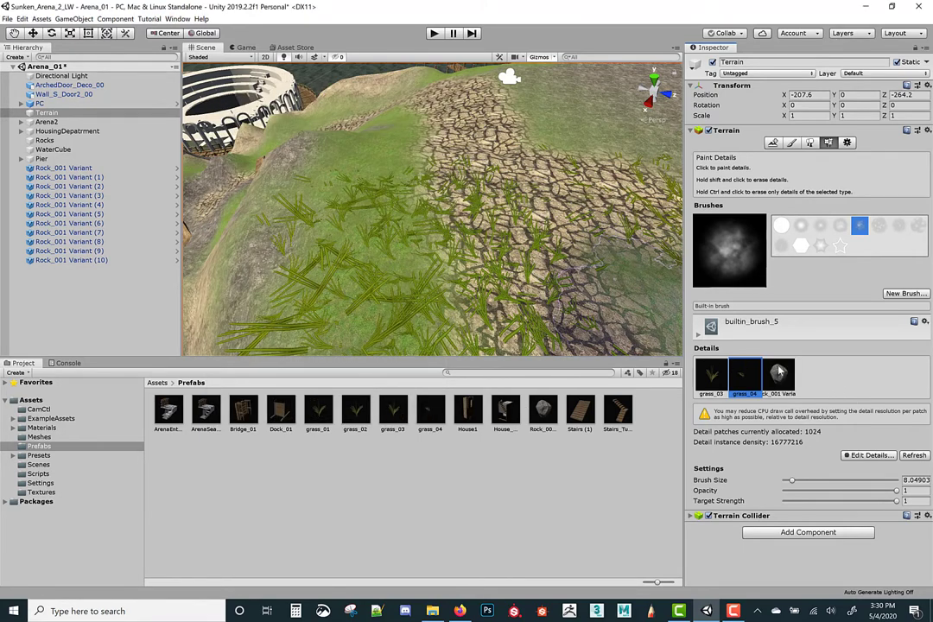
# Step: Select the rock detail, paint rock clumps on the slope, and shrink the brush size
pyautogui.click(777, 377)
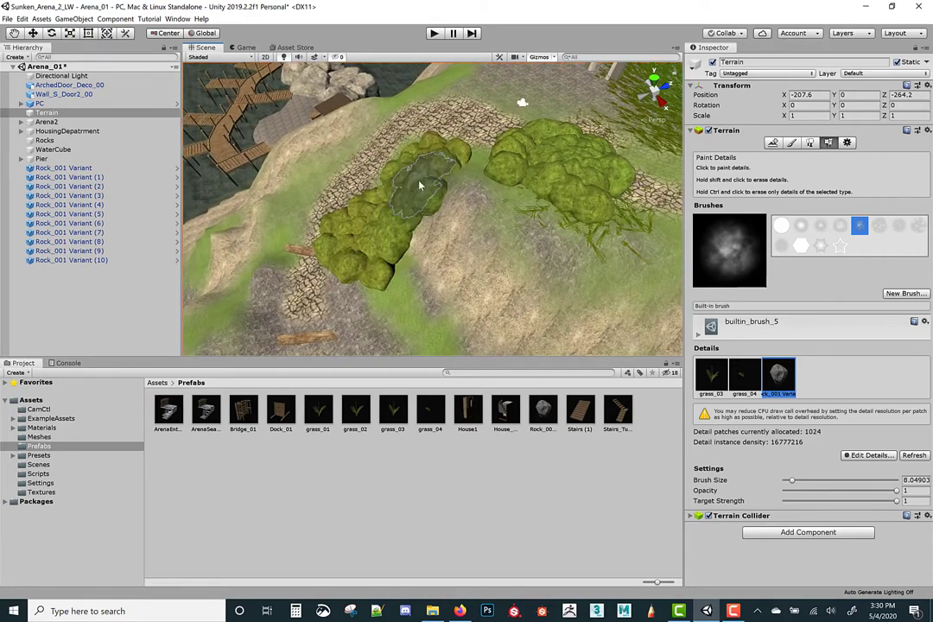
pyautogui.click(419, 186)
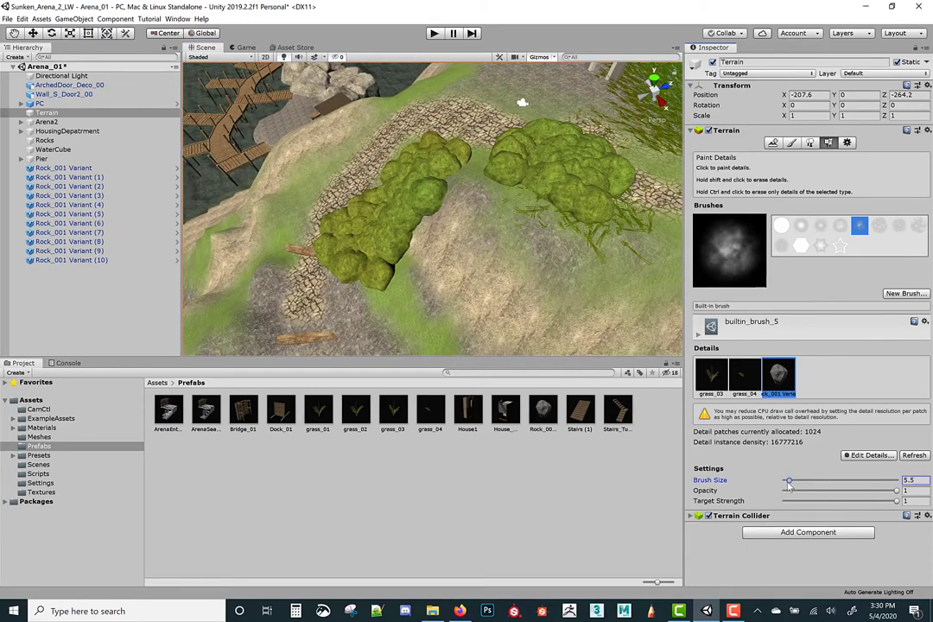
pyautogui.moveTo(787, 480); pyautogui.dragTo(785, 480)
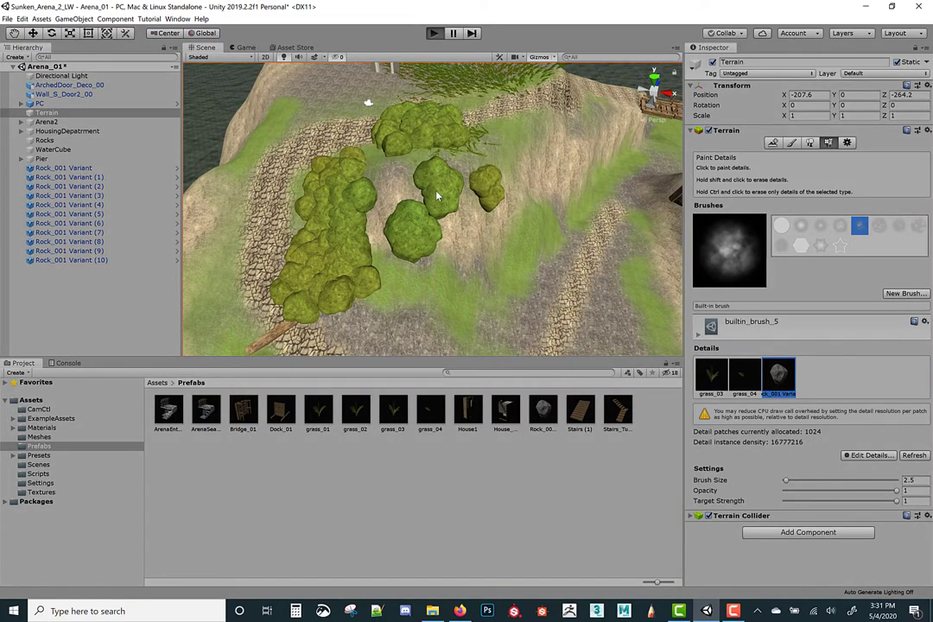
# Step: Preview the rock clumps in Play mode, then stop and return to edit mode
pyautogui.click(435, 33)
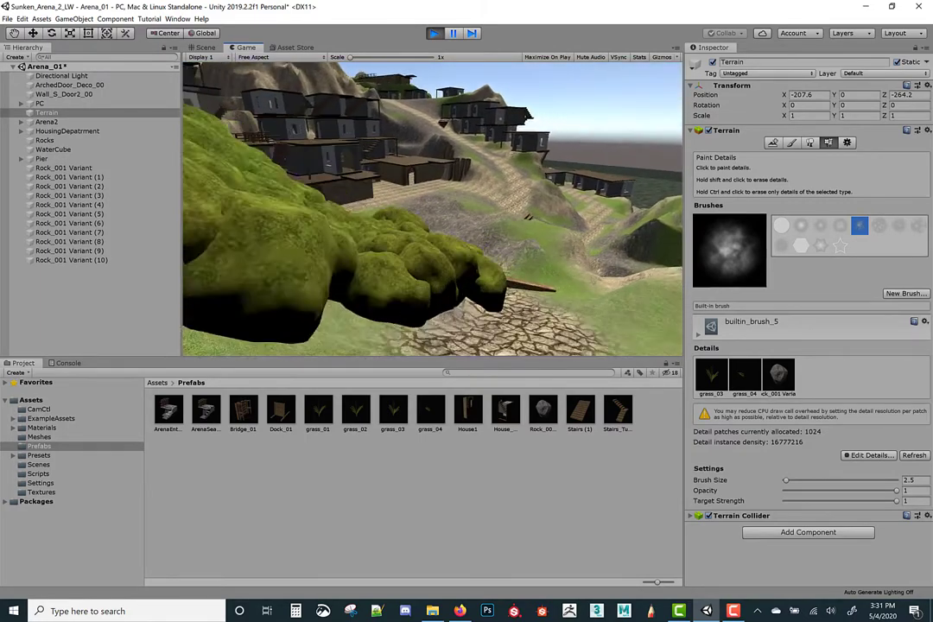
pyautogui.click(435, 33)
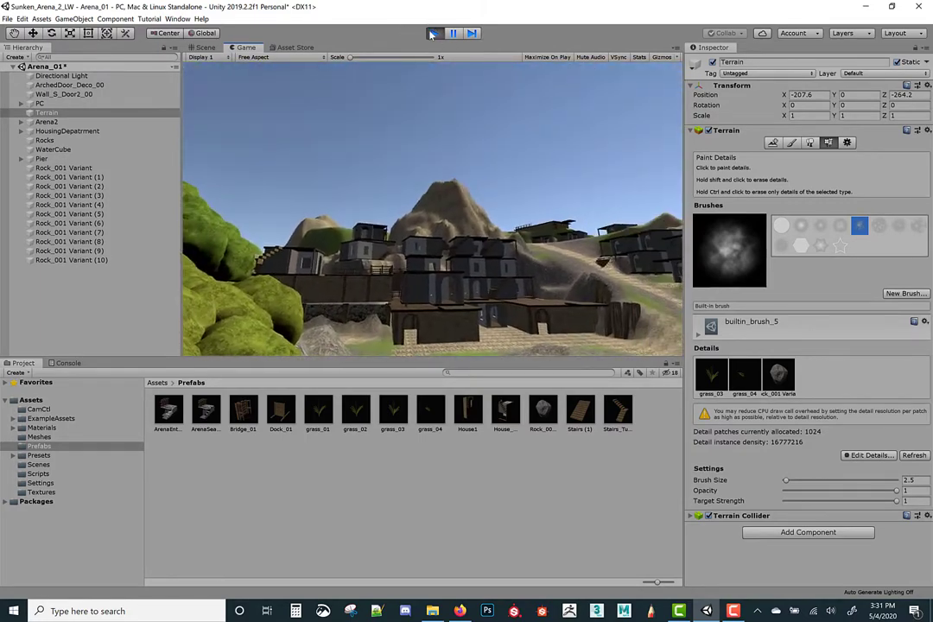
pyautogui.click(205, 47)
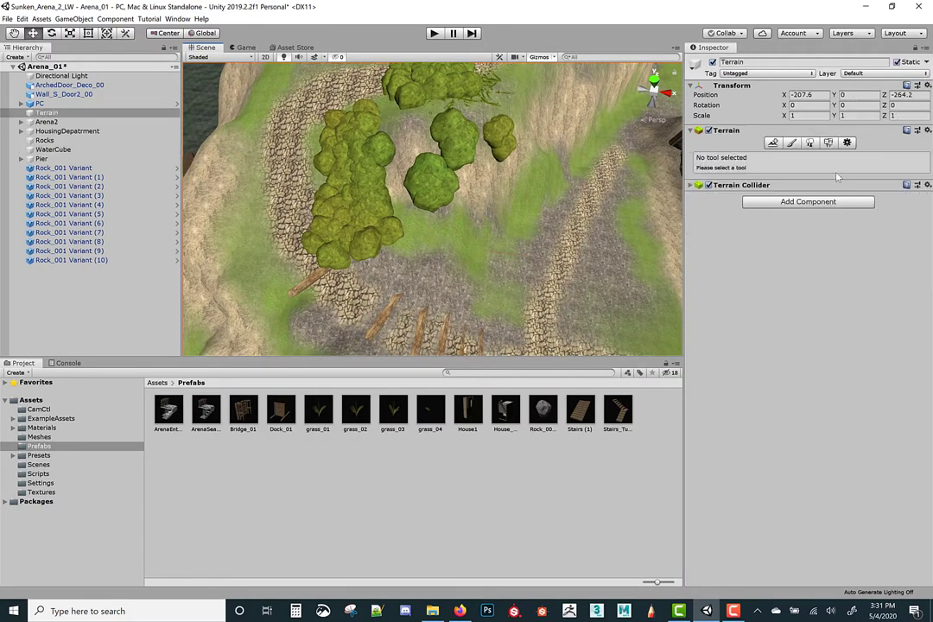
# Step: Select the Rock_001 Variant detail and apply Grass as its render mode in Edit Details
pyautogui.click(828, 143)
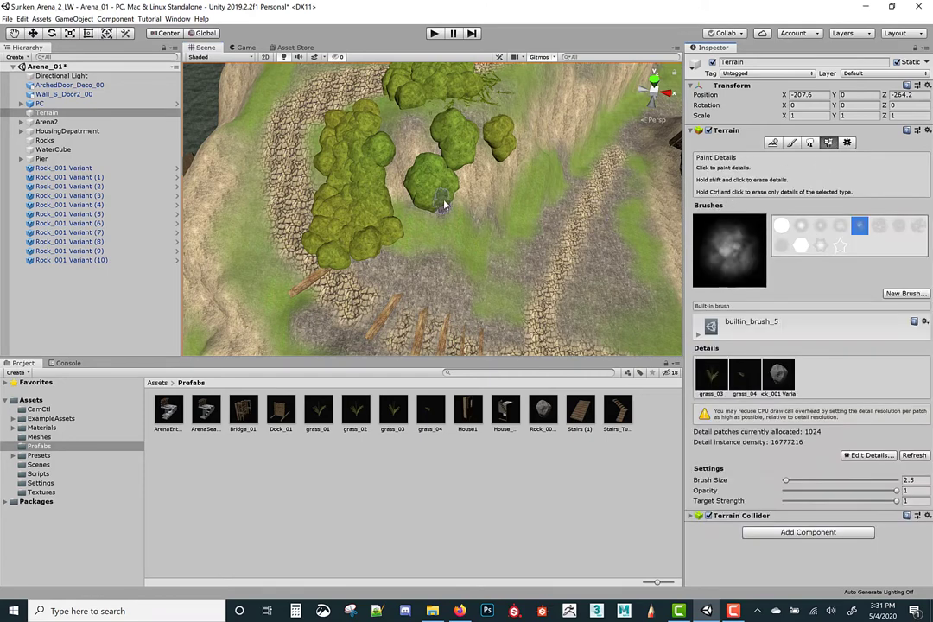
pyautogui.click(778, 375)
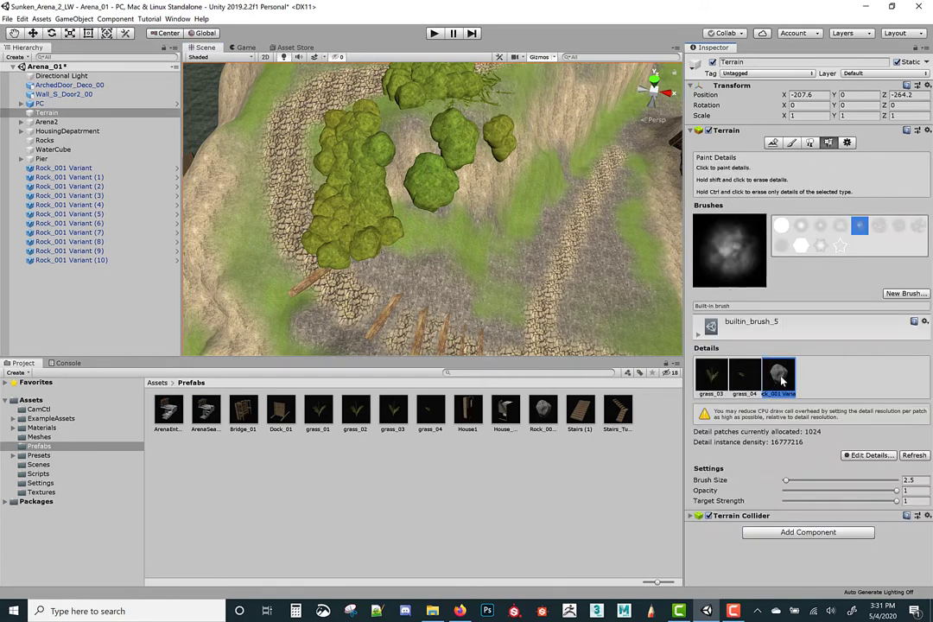
pyautogui.click(869, 455)
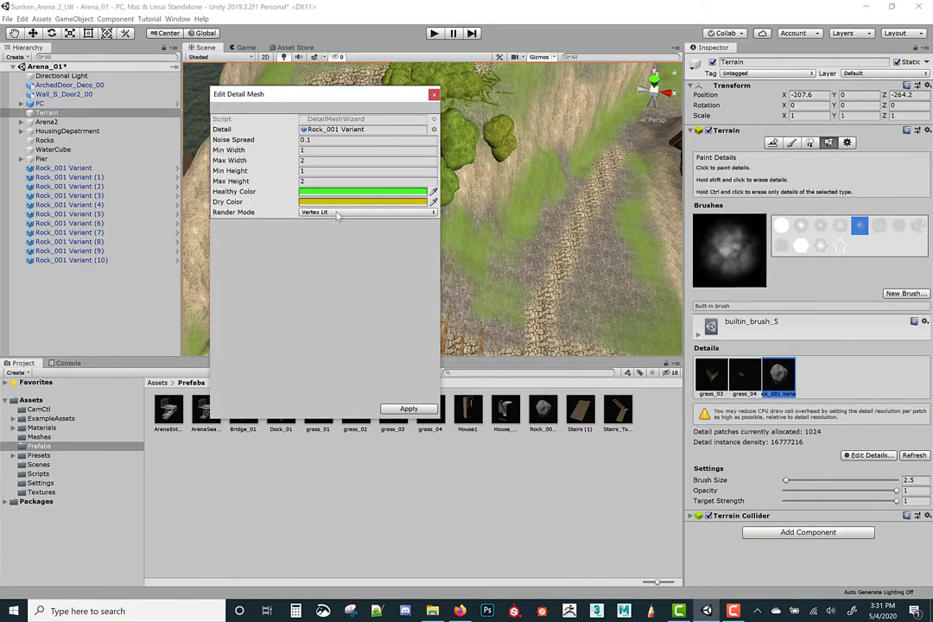
pyautogui.click(367, 212)
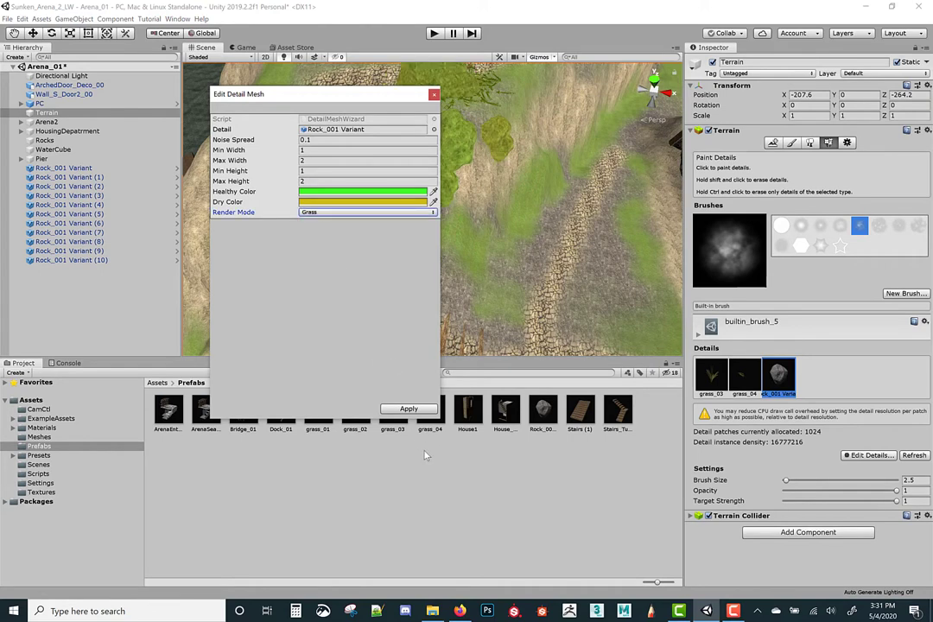
pyautogui.click(407, 408)
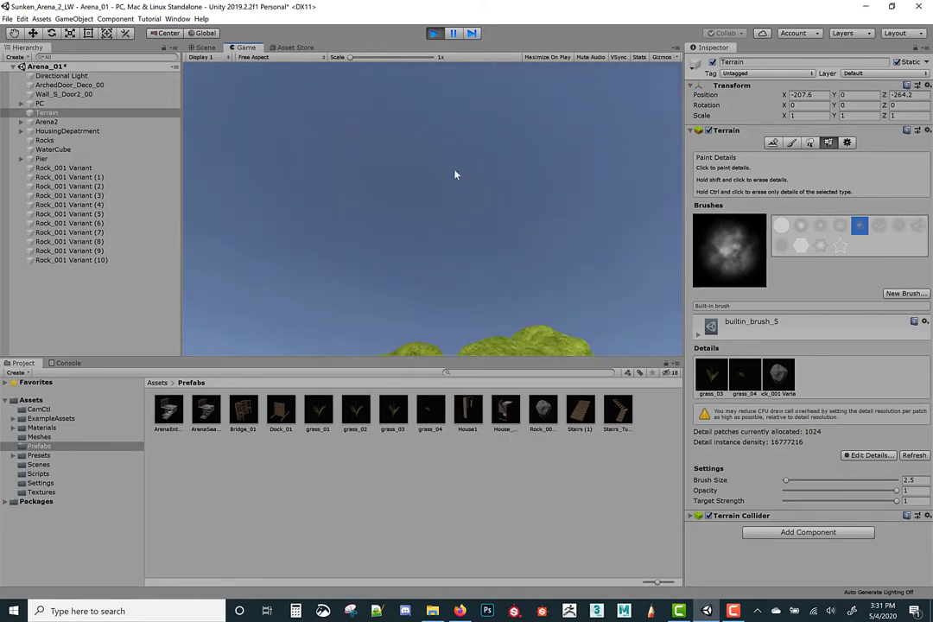
# Step: Stop Play mode and give the rock detail white Healthy and Dry colours with Vertex Lit rendering
pyautogui.click(205, 47)
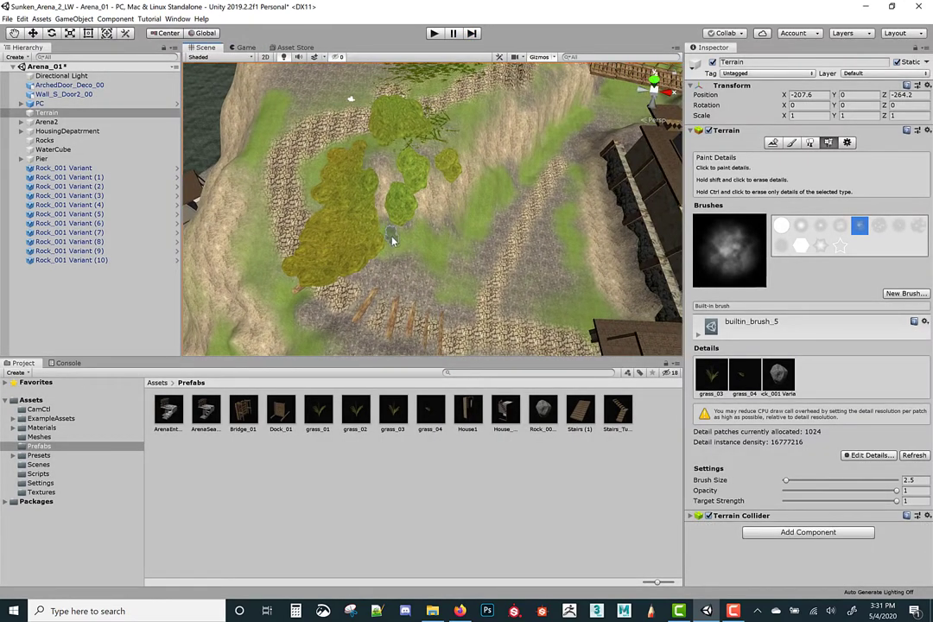
pyautogui.click(388, 240)
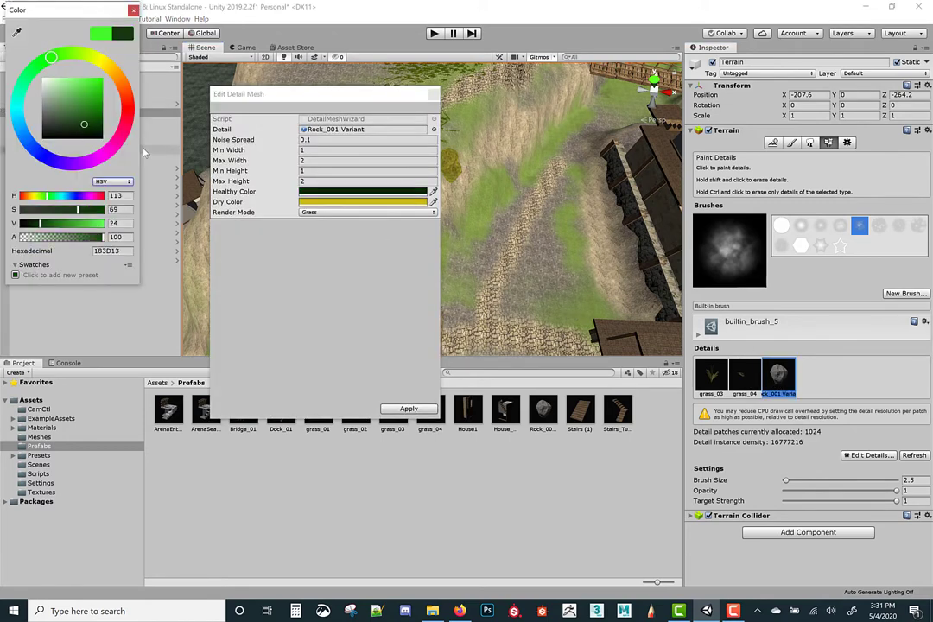
pyautogui.click(50, 92)
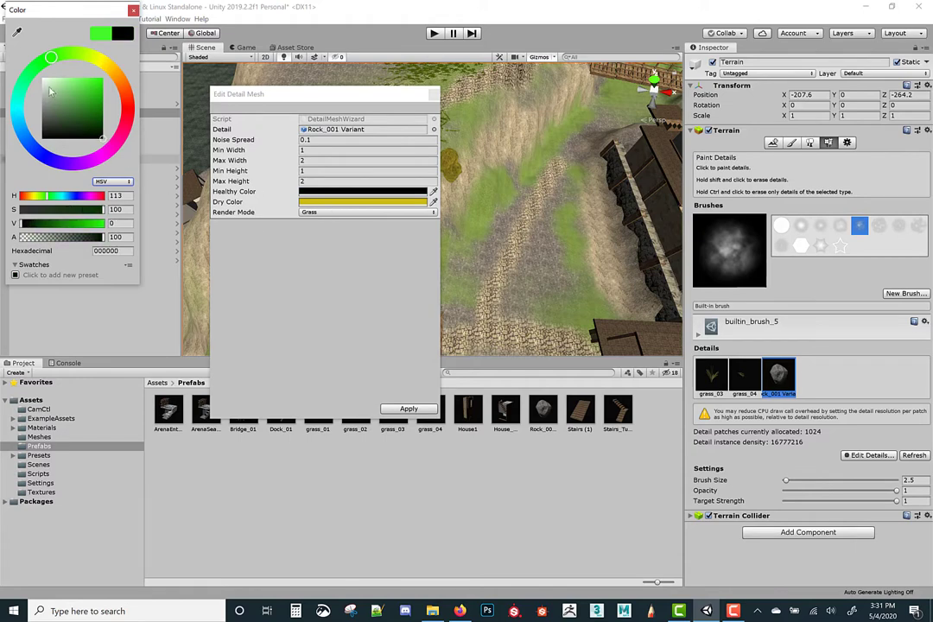
pyautogui.click(95, 89)
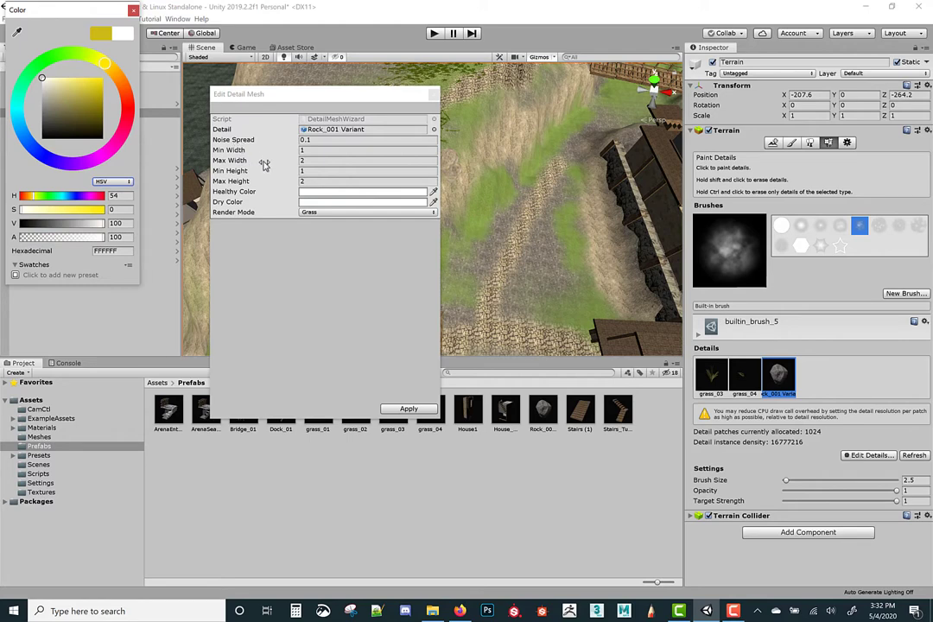
pyautogui.click(367, 212)
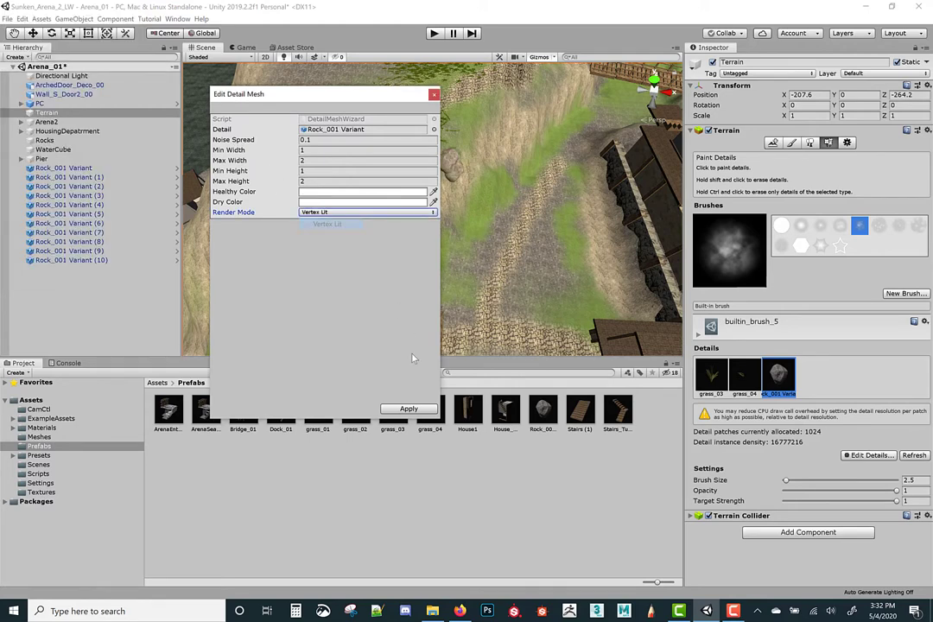
pyautogui.click(408, 409)
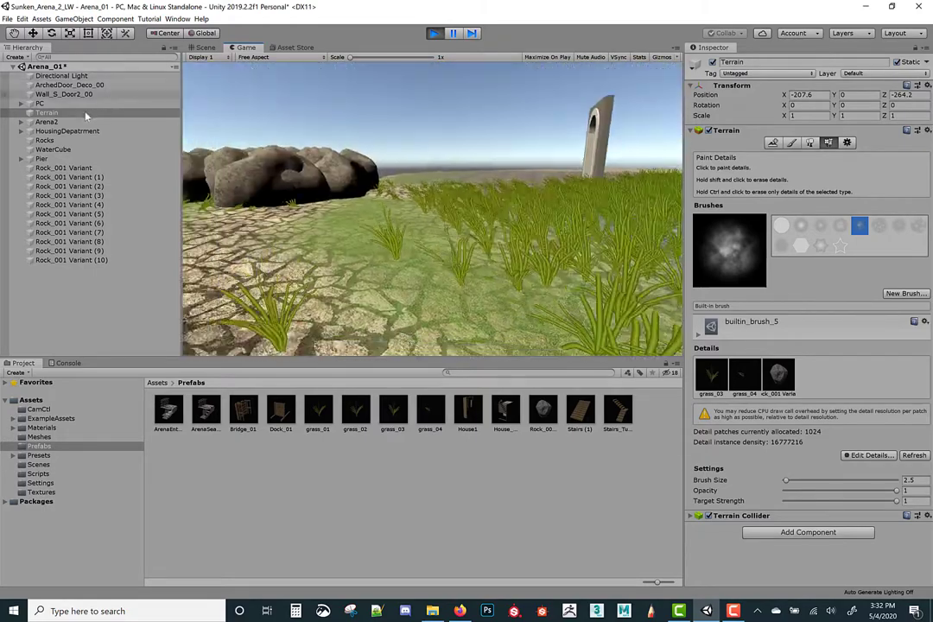
# Step: Set the grass wind Size to 0.262, Bending to 0.25 and Speed to 0.711
pyautogui.click(843, 142)
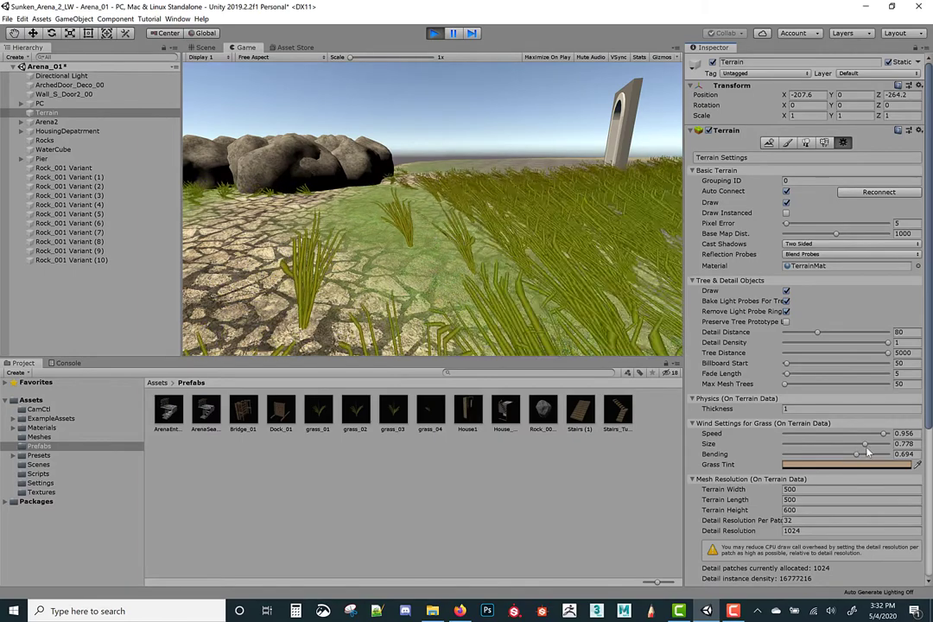
pyautogui.moveTo(859, 444); pyautogui.dragTo(836, 444)
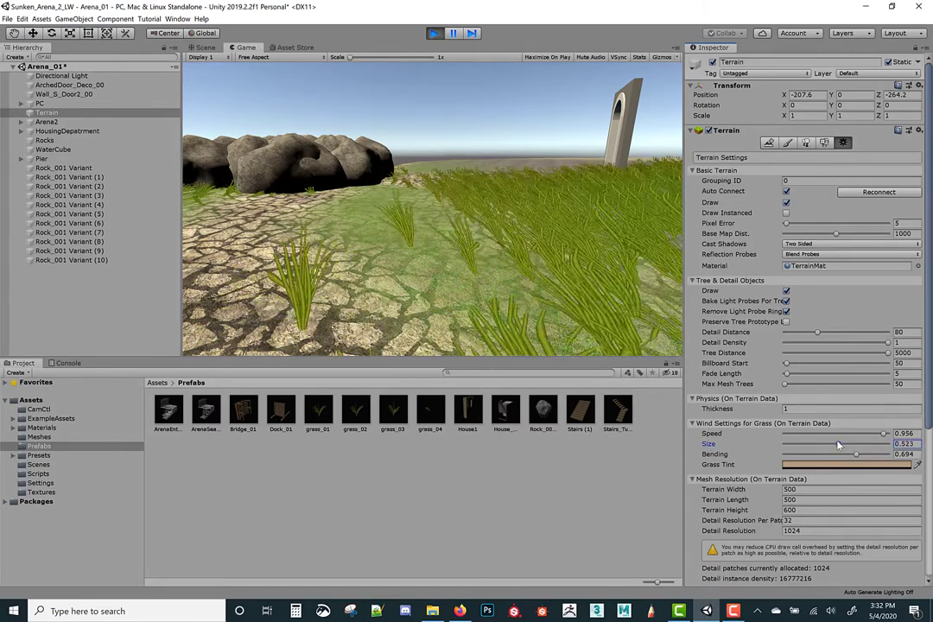
pyautogui.moveTo(836, 443); pyautogui.dragTo(824, 443)
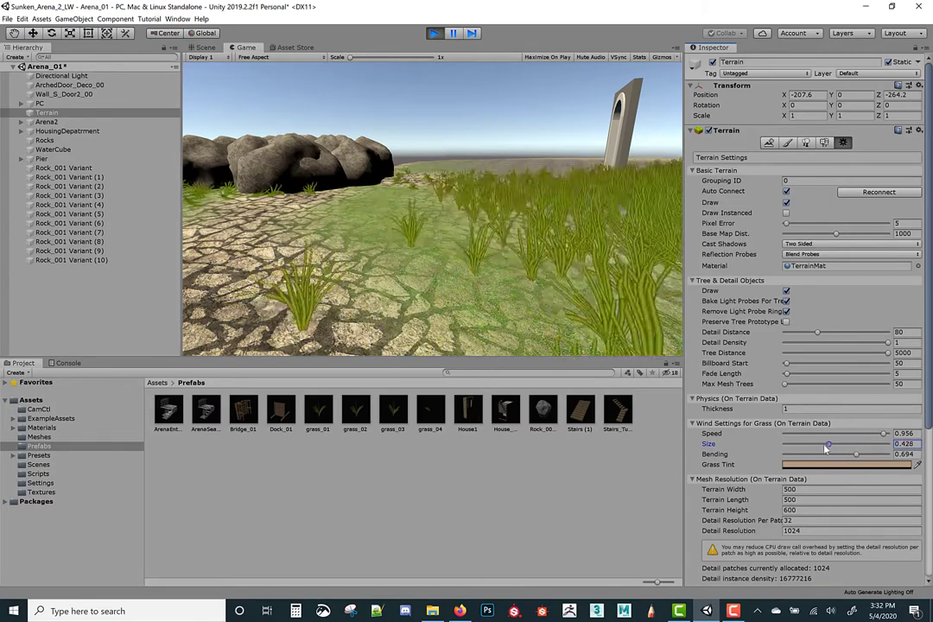
pyautogui.moveTo(828, 445); pyautogui.dragTo(810, 445)
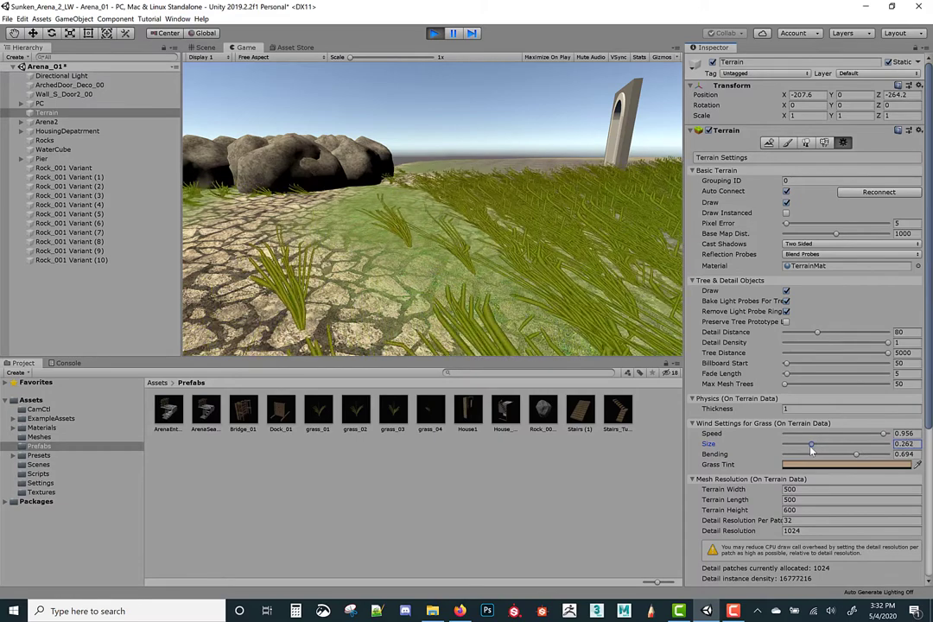
pyautogui.moveTo(855, 453); pyautogui.dragTo(810, 454)
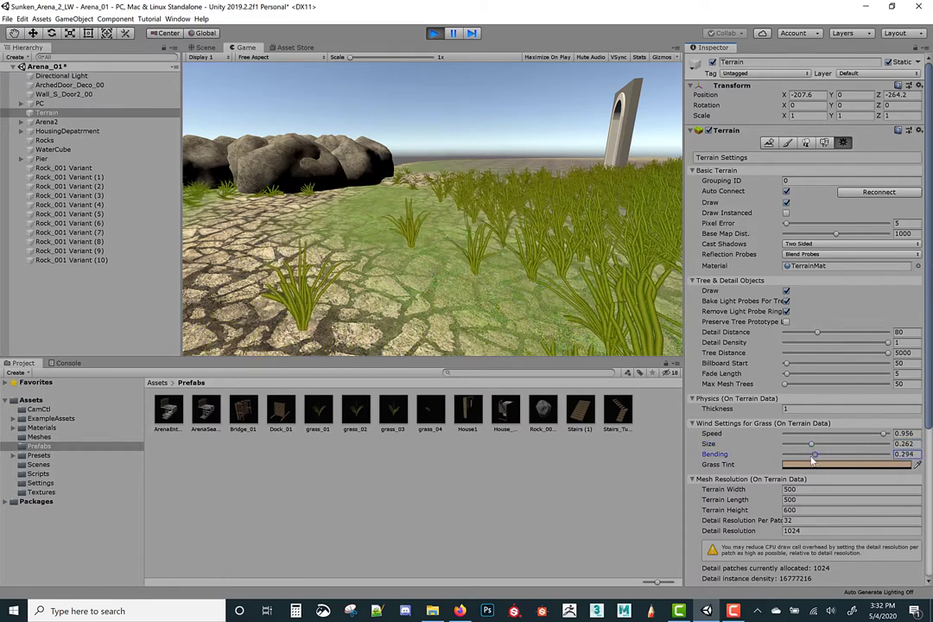
pyautogui.moveTo(814, 453); pyautogui.dragTo(810, 454)
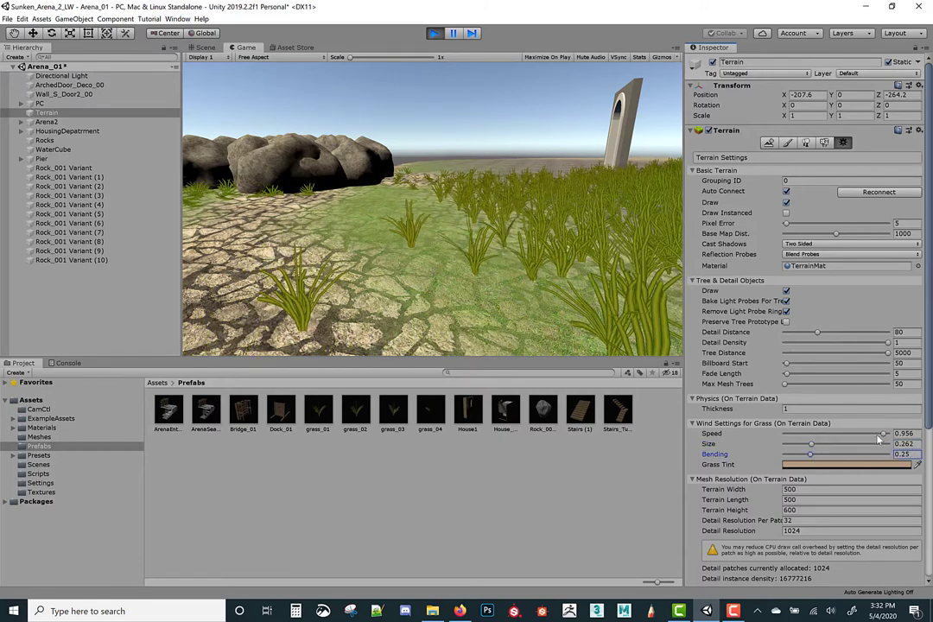
pyautogui.moveTo(882, 433); pyautogui.dragTo(789, 433)
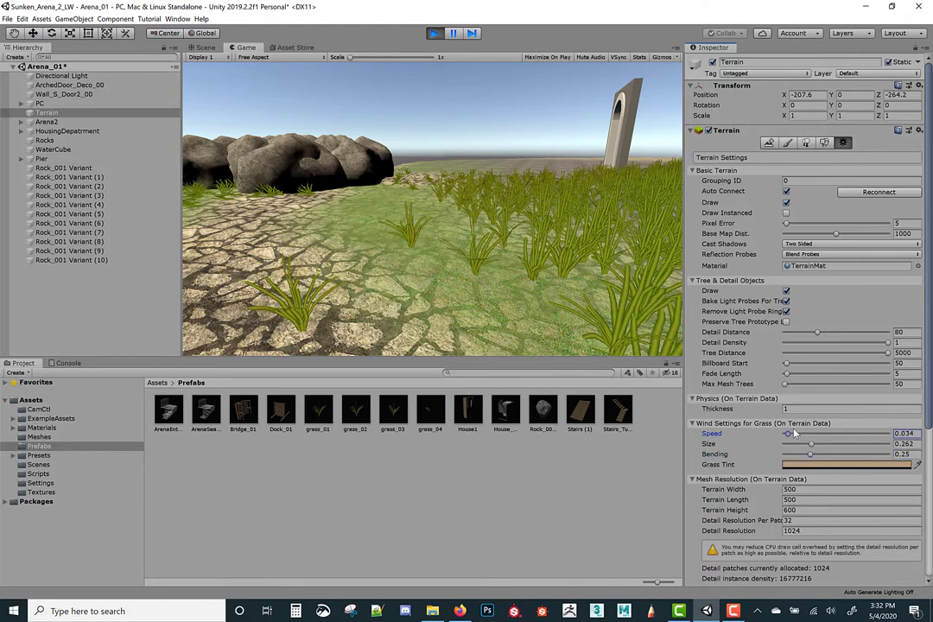
pyautogui.moveTo(788, 432); pyautogui.dragTo(872, 432)
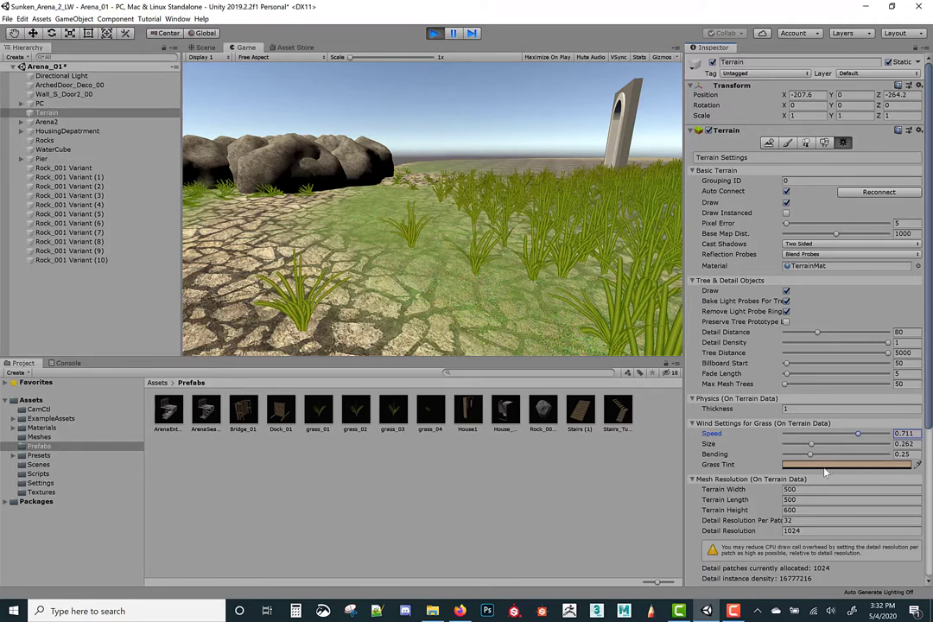
# Step: Darken the Grass Tint to a deep brown (2E261E) and lower Bending to about 0.106
pyautogui.click(850, 464)
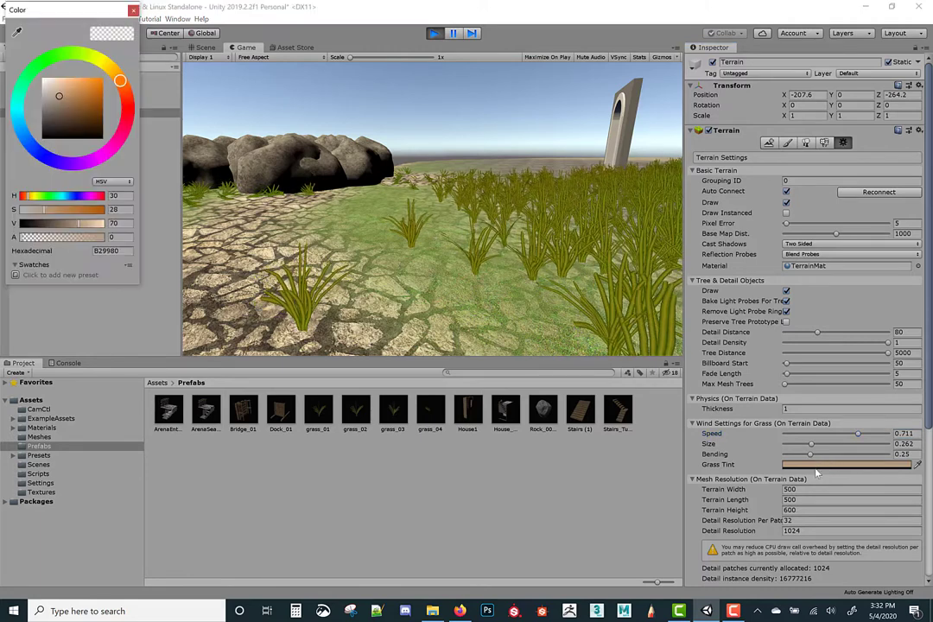
pyautogui.click(91, 93)
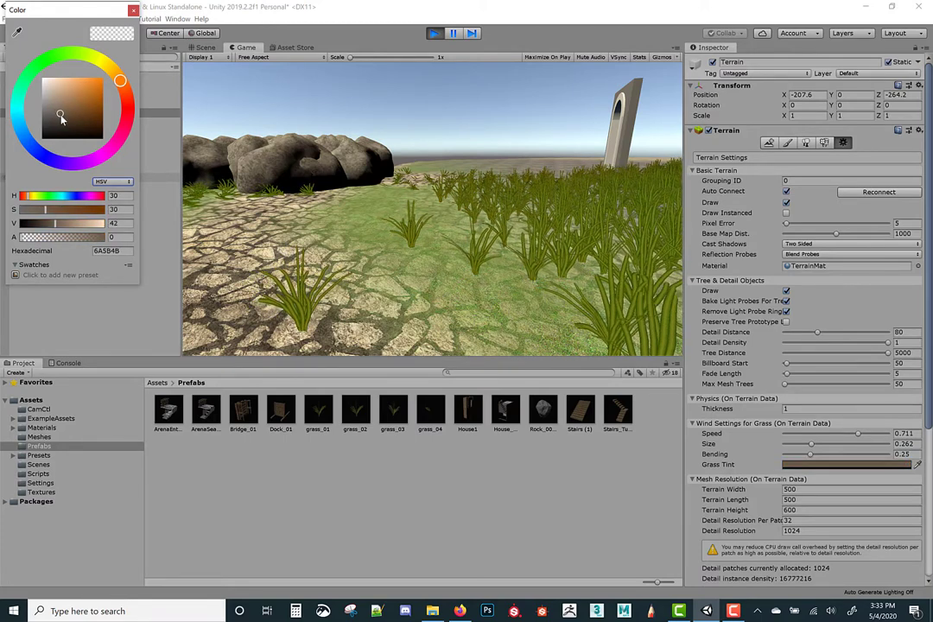
pyautogui.click(63, 127)
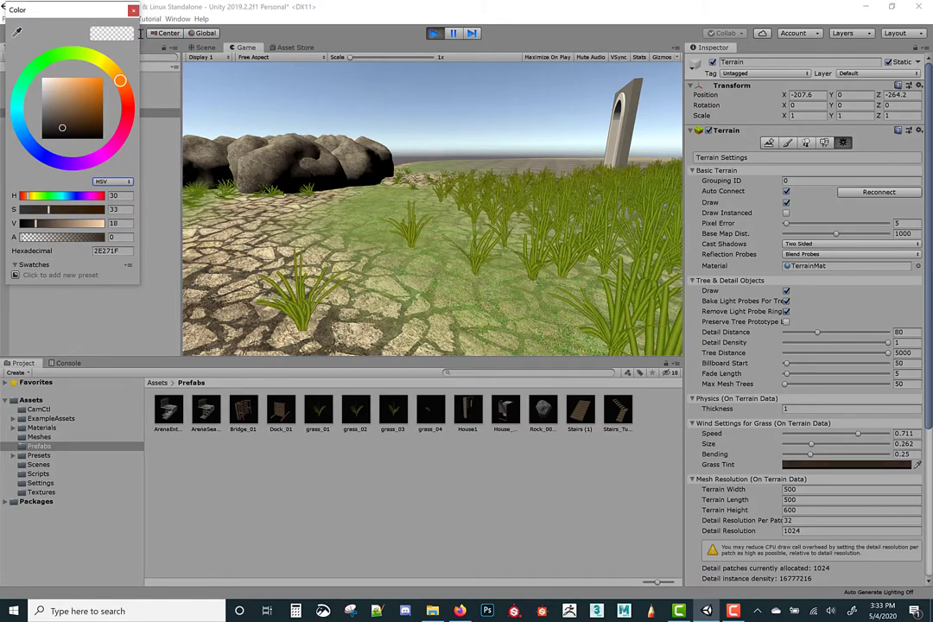
pyautogui.click(134, 10)
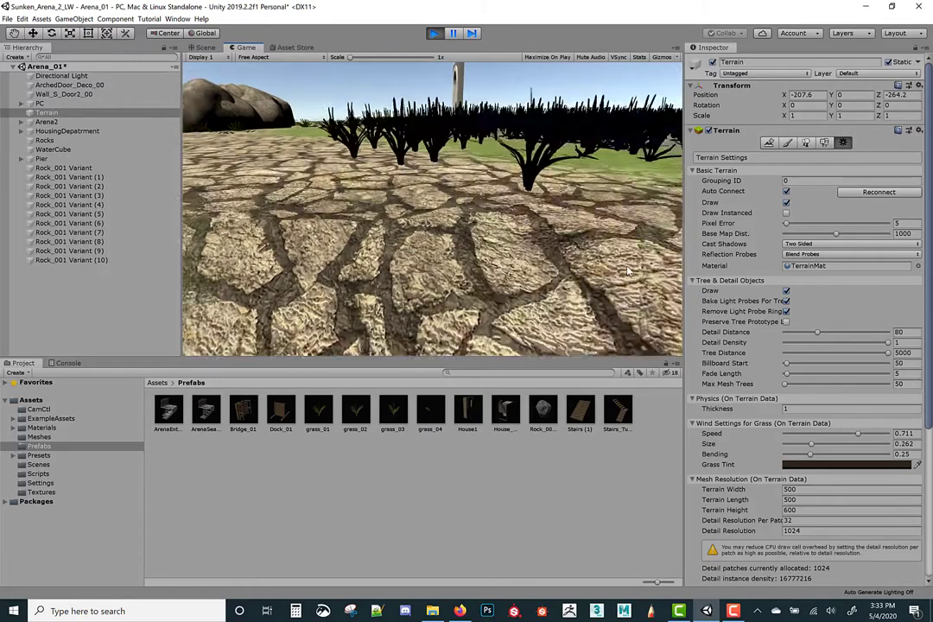
pyautogui.click(917, 464)
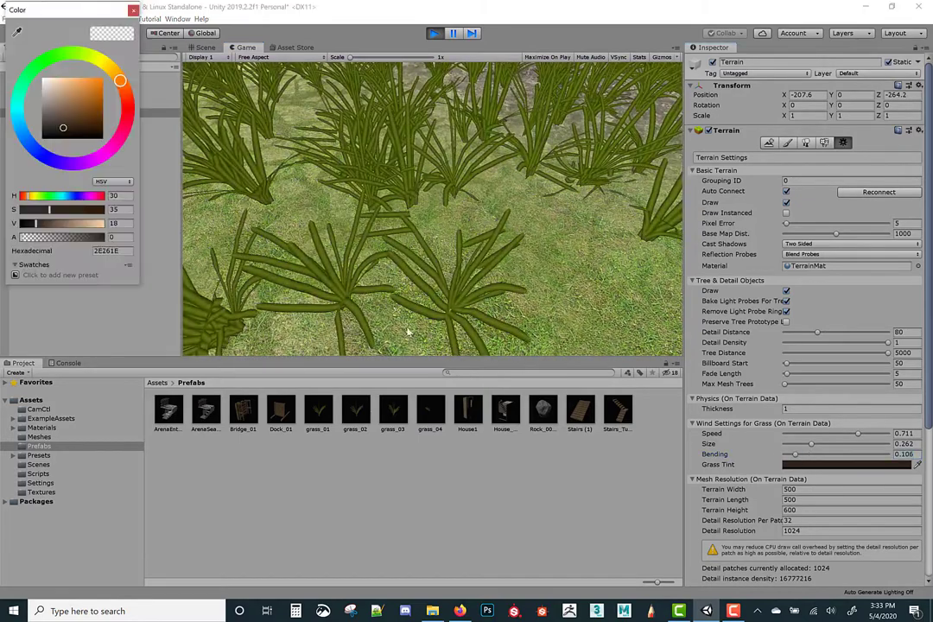